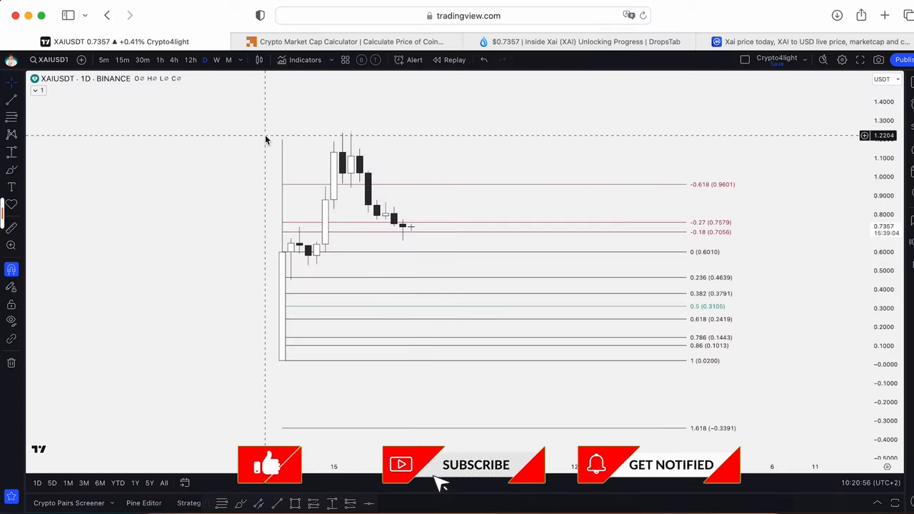
mouse_move(488, 243)
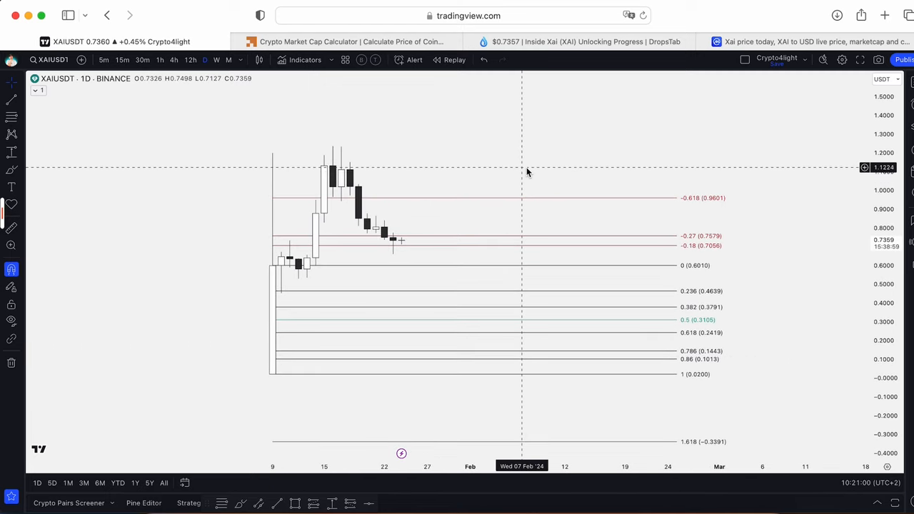
mouse_move(384, 164)
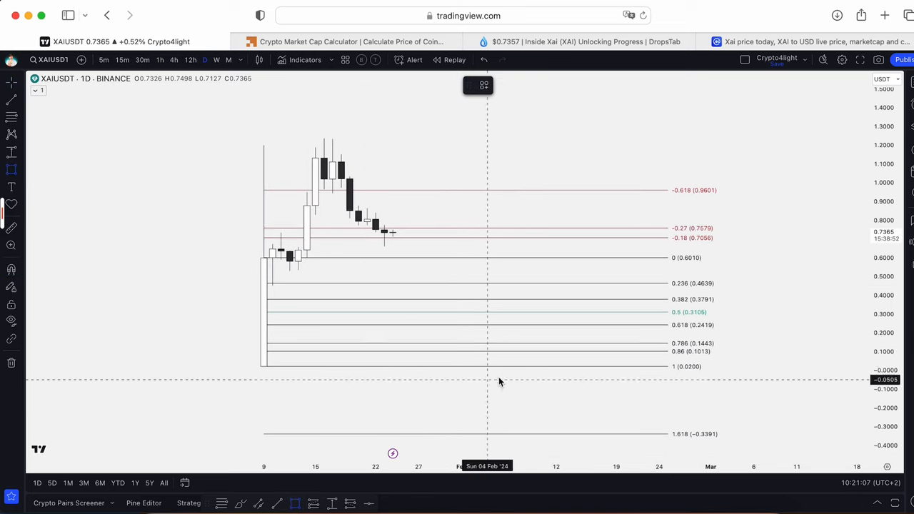
mouse_move(502, 379)
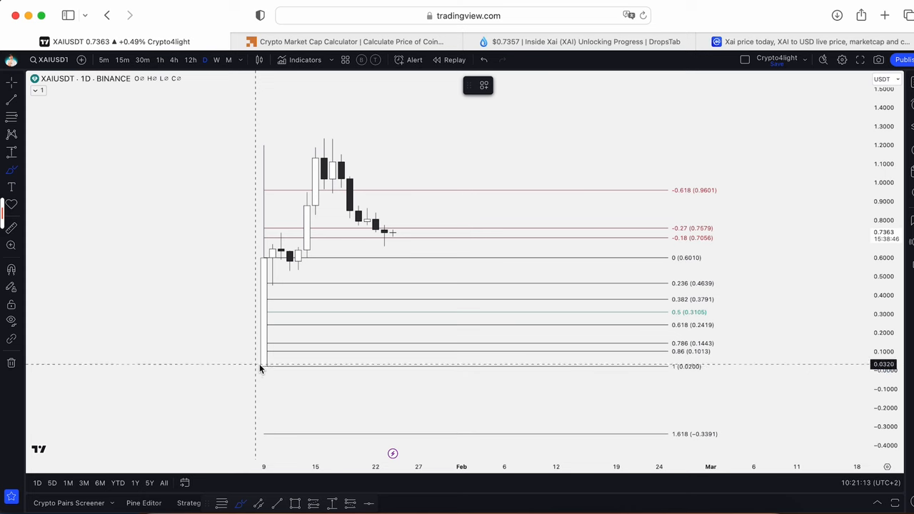
Draw a blue box across the 0.786–0.86 Fibonacci zone on the XAIUSDT chart.
drag(262, 371, 746, 442)
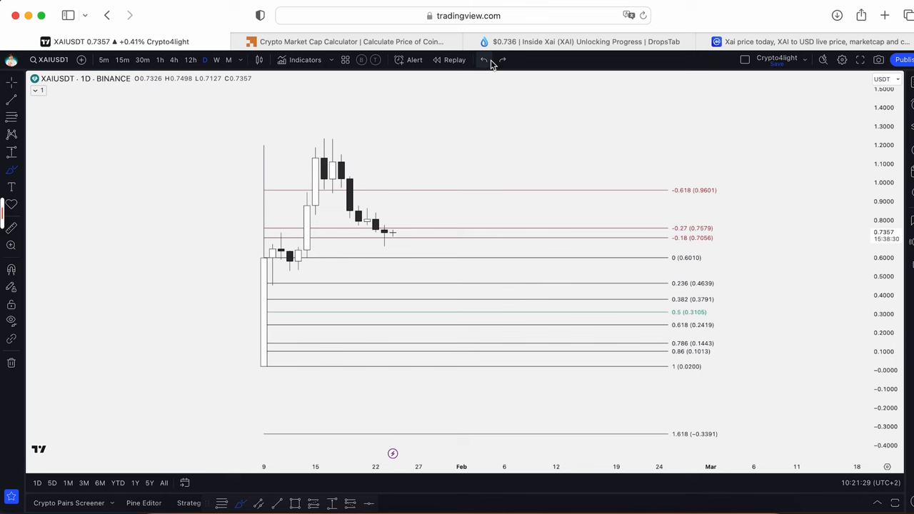
mouse_move(460, 215)
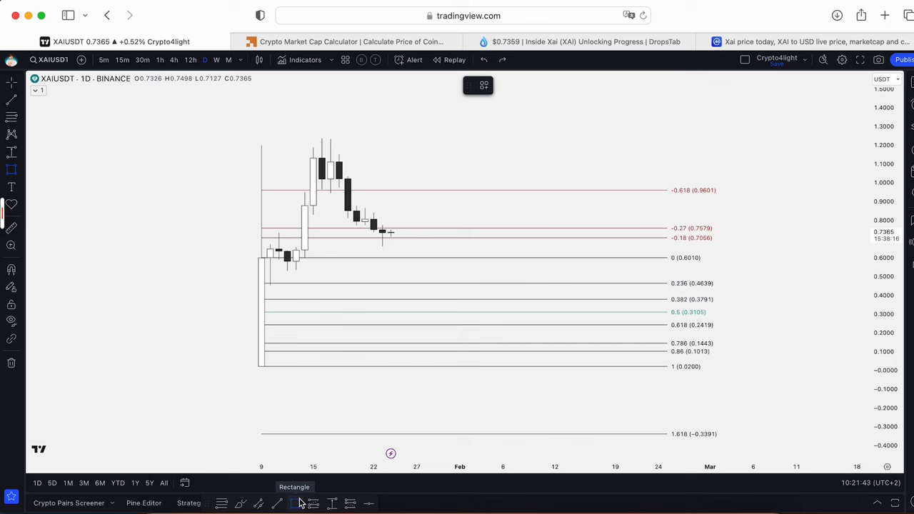
mouse_move(617, 411)
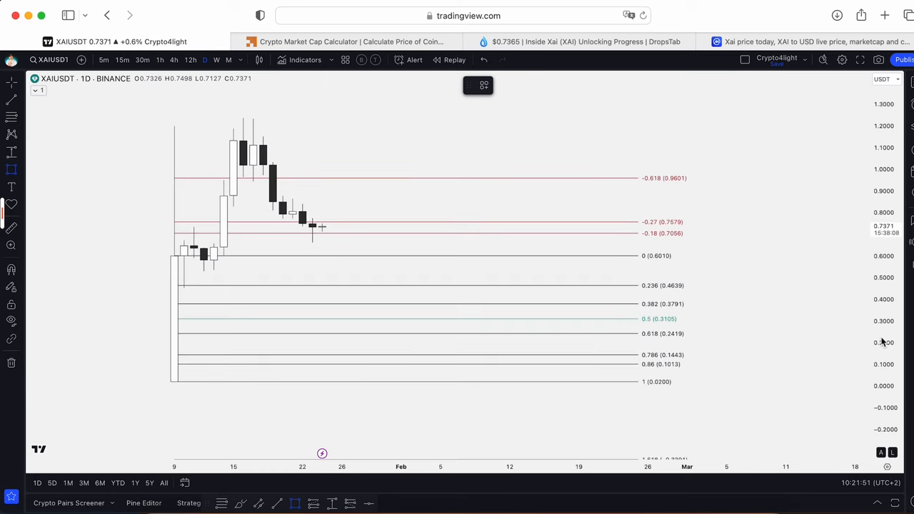
mouse_move(585, 360)
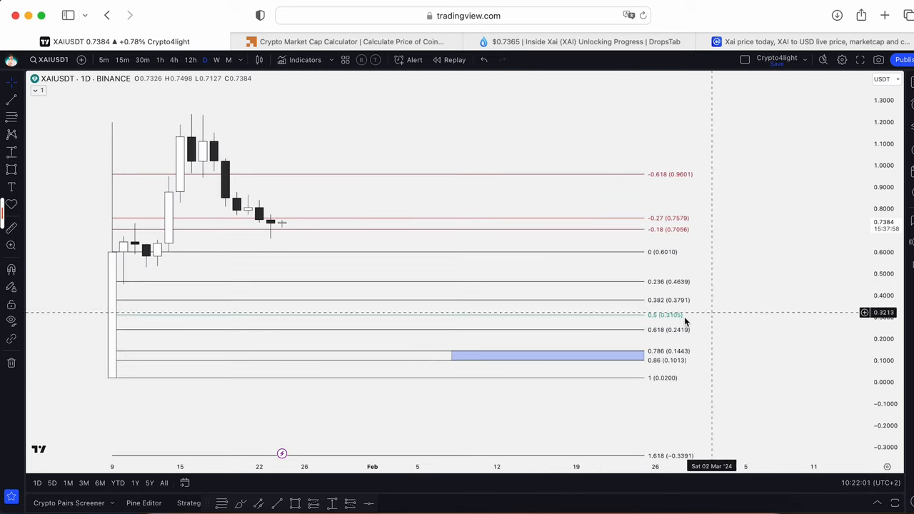
mouse_move(716, 325)
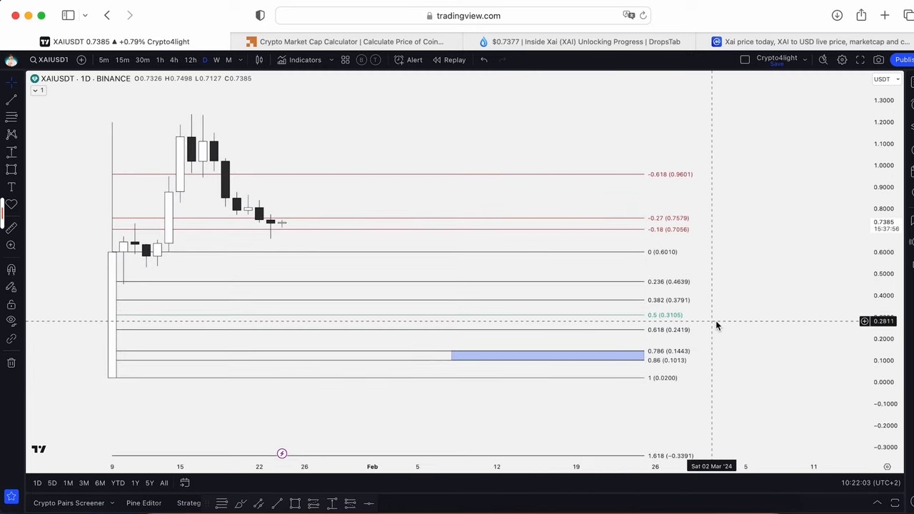
mouse_move(698, 339)
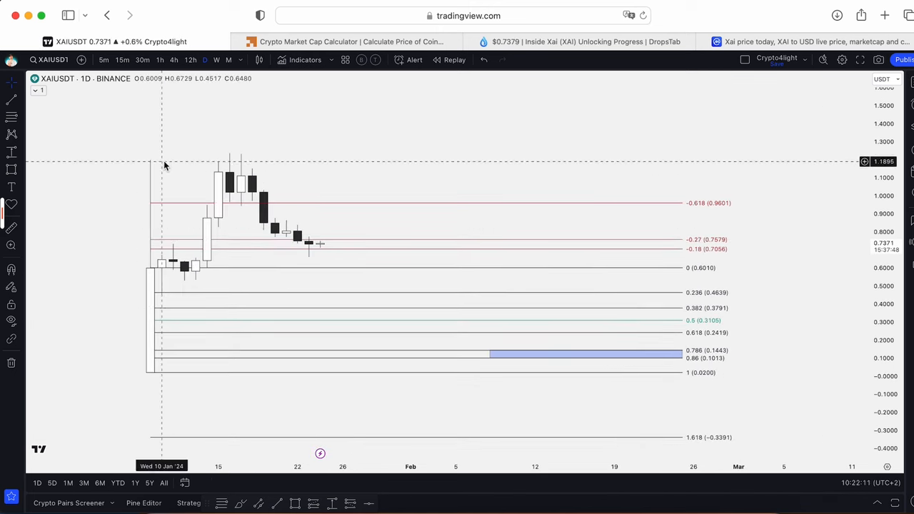
mouse_move(171, 277)
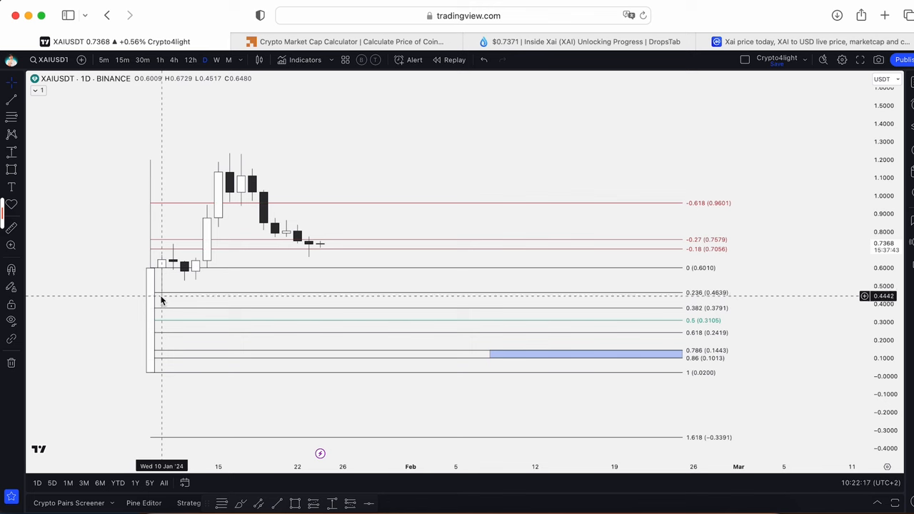
mouse_move(237, 164)
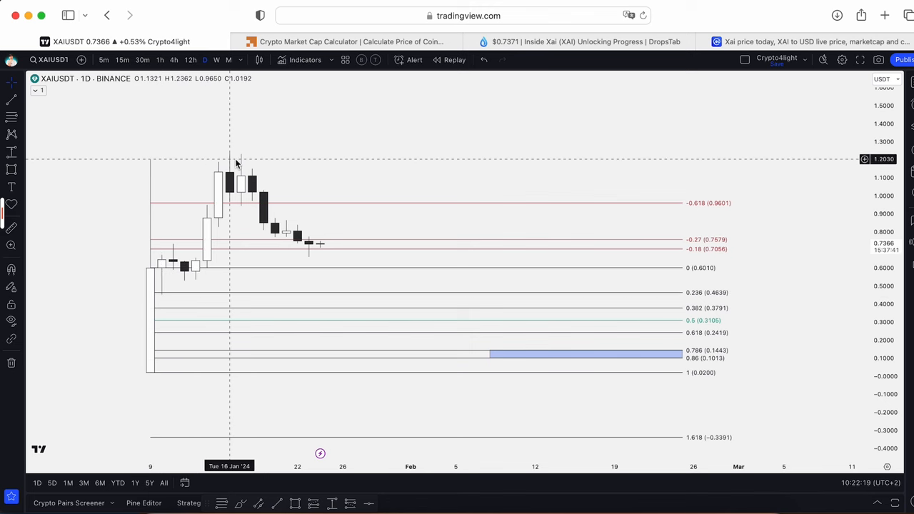
mouse_move(241, 208)
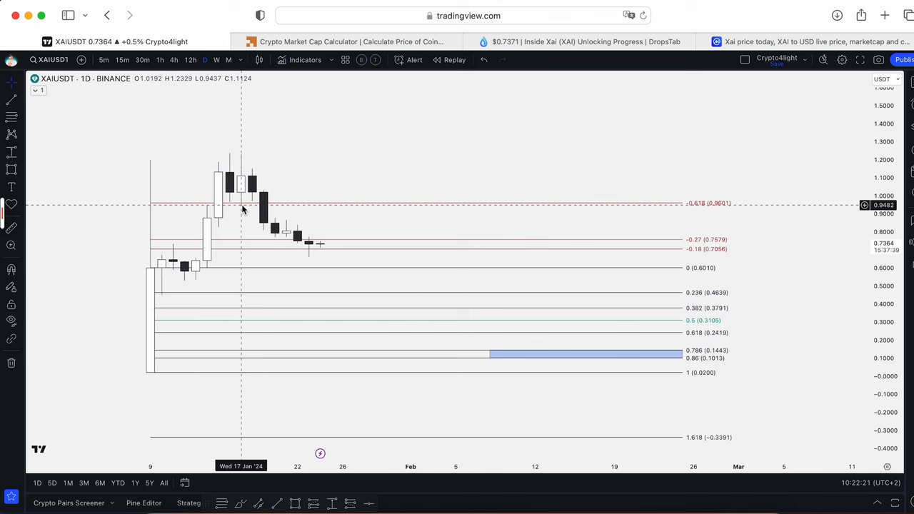
mouse_move(331, 248)
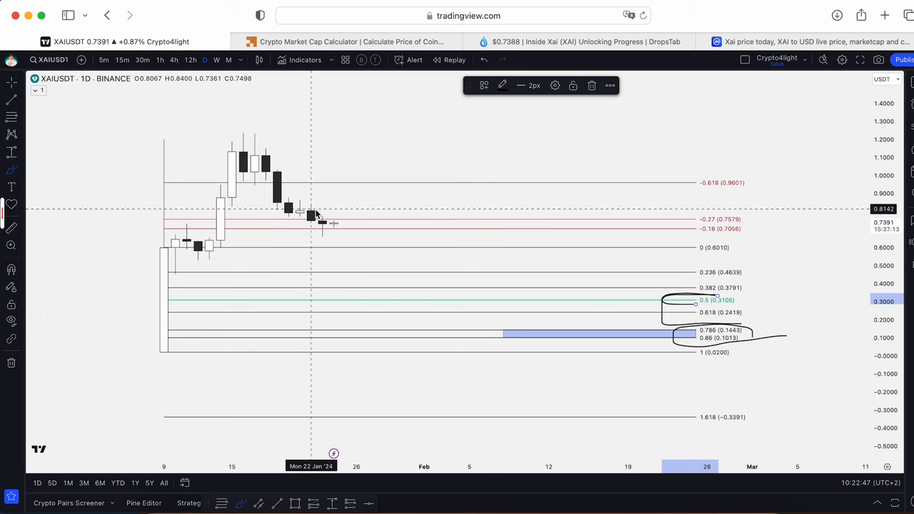
Clear the brush marks, view the SEIUSDT chart, then return to XAIUSDT via Symbol Search.
drag(315, 225, 627, 114)
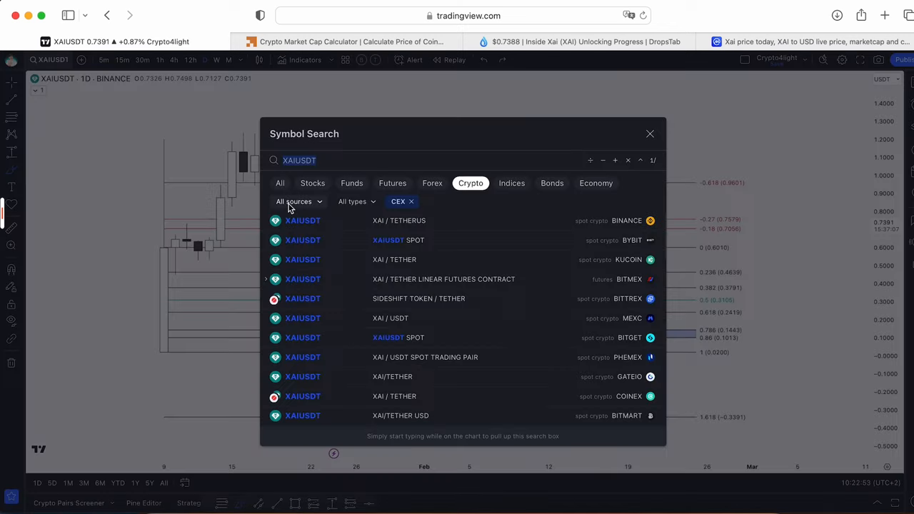
click(649, 135)
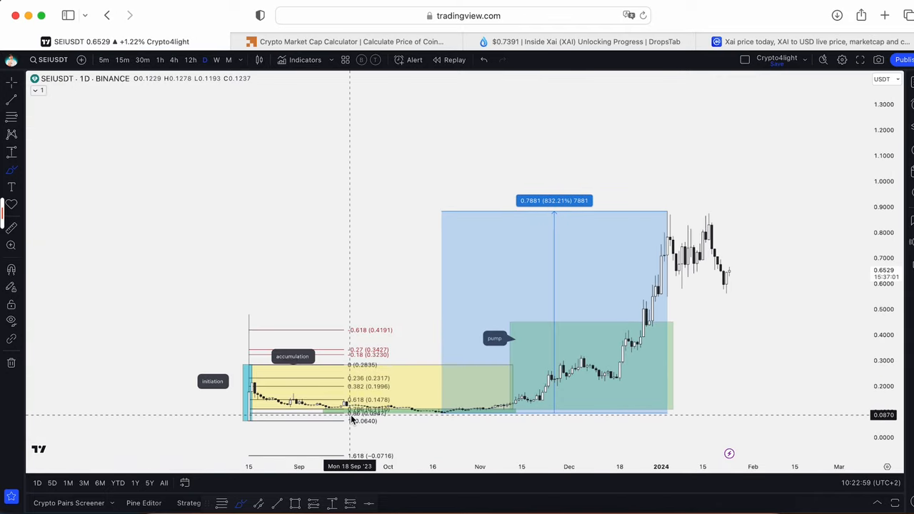
mouse_move(441, 419)
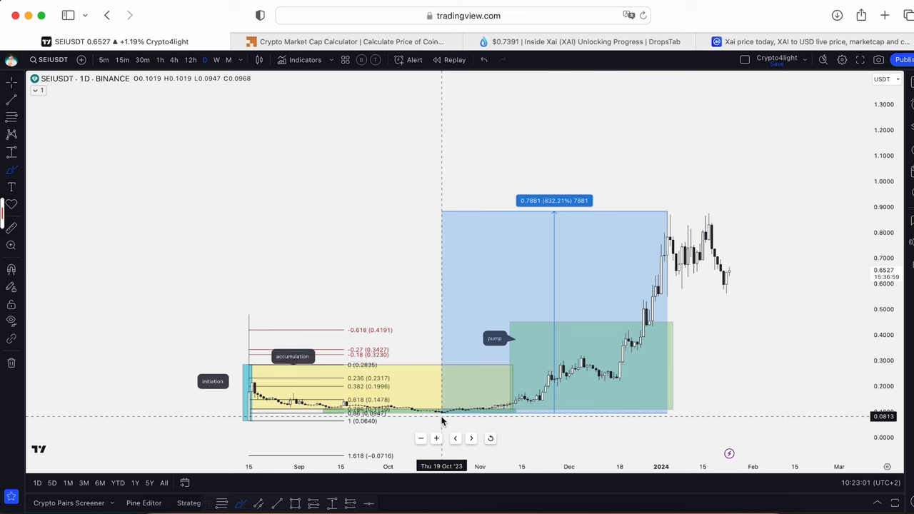
mouse_move(592, 230)
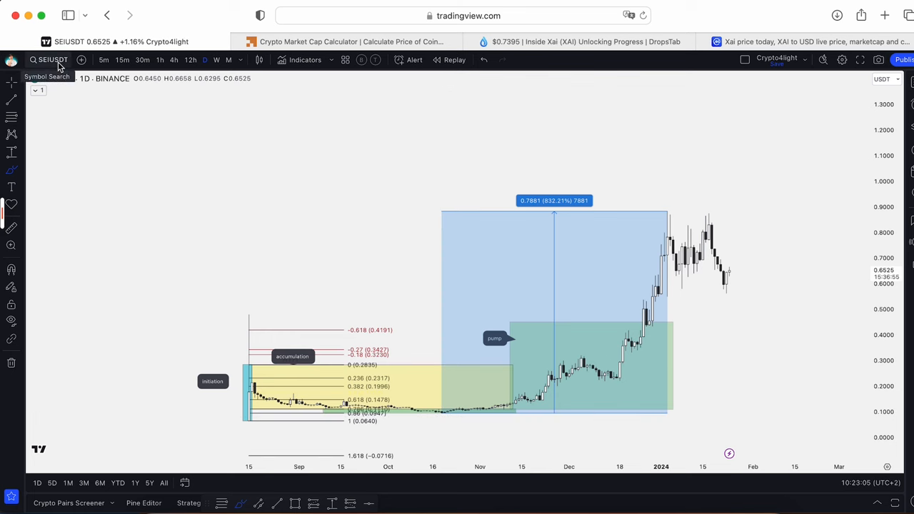
click(49, 60)
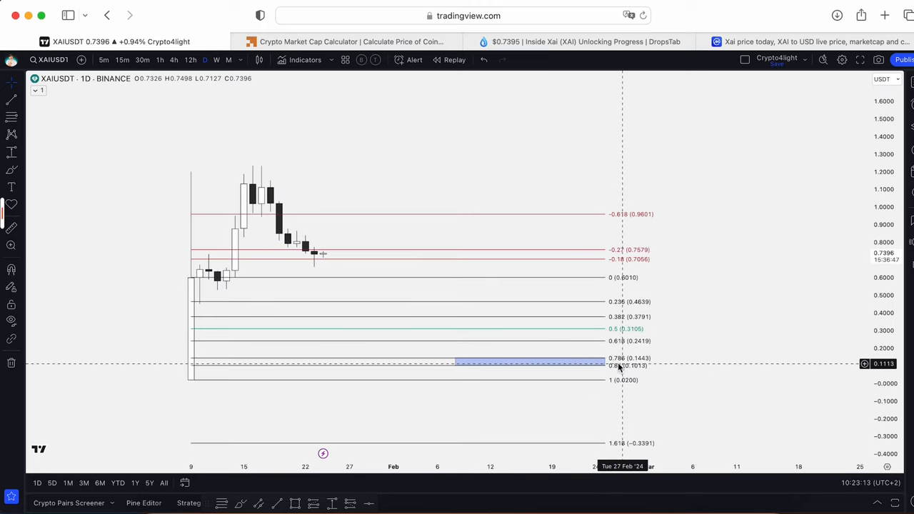
mouse_move(411, 474)
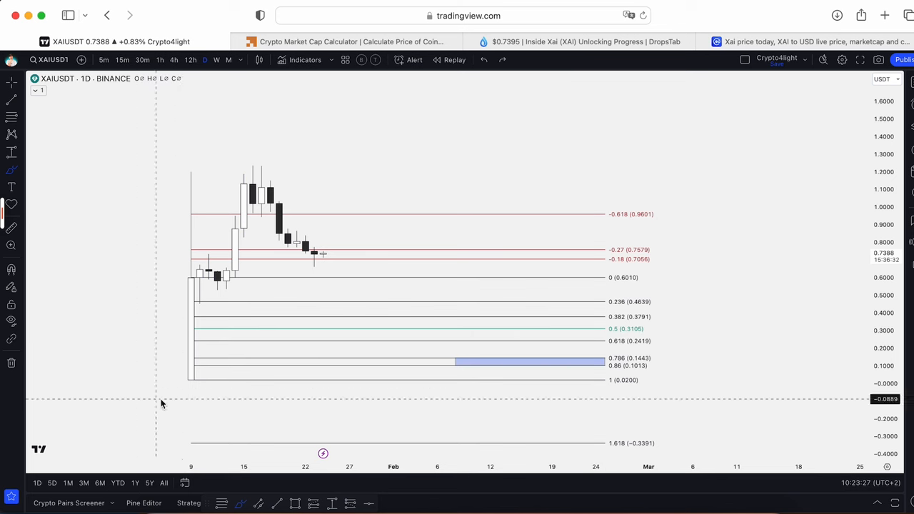
mouse_move(350, 288)
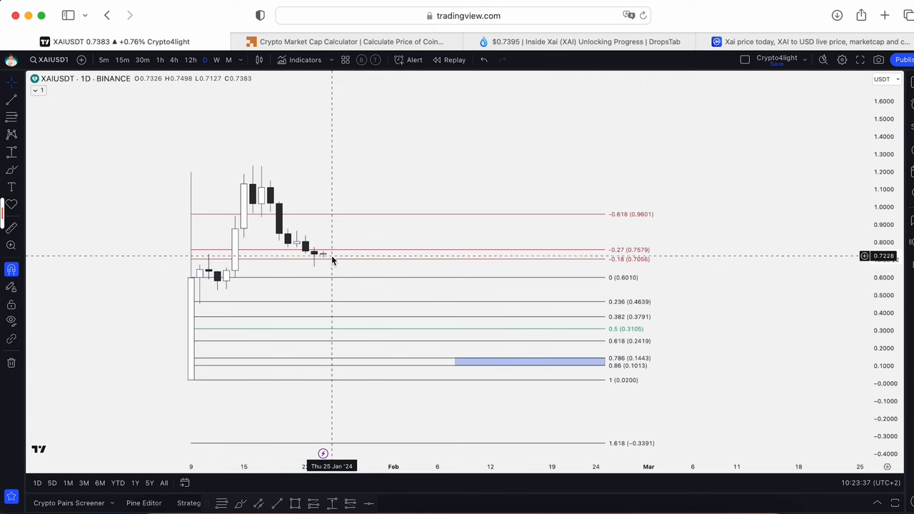
drag(332, 259, 560, 155)
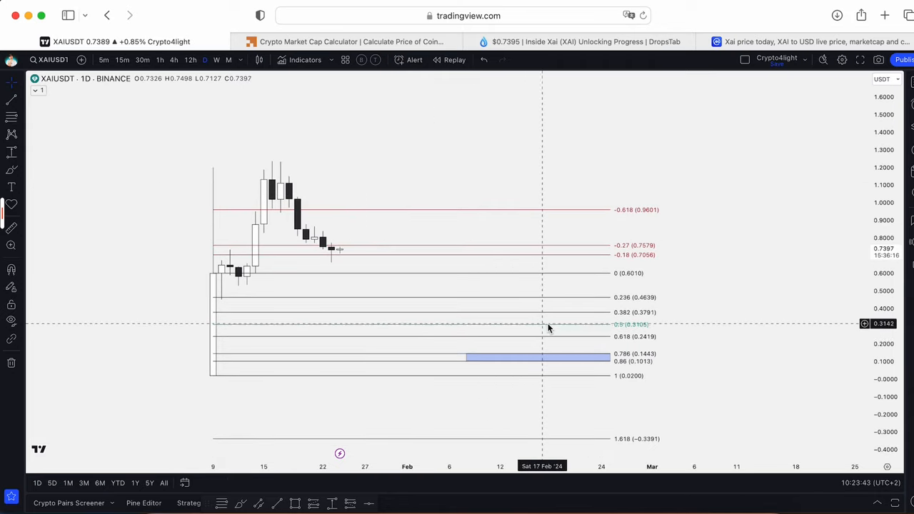
mouse_move(602, 340)
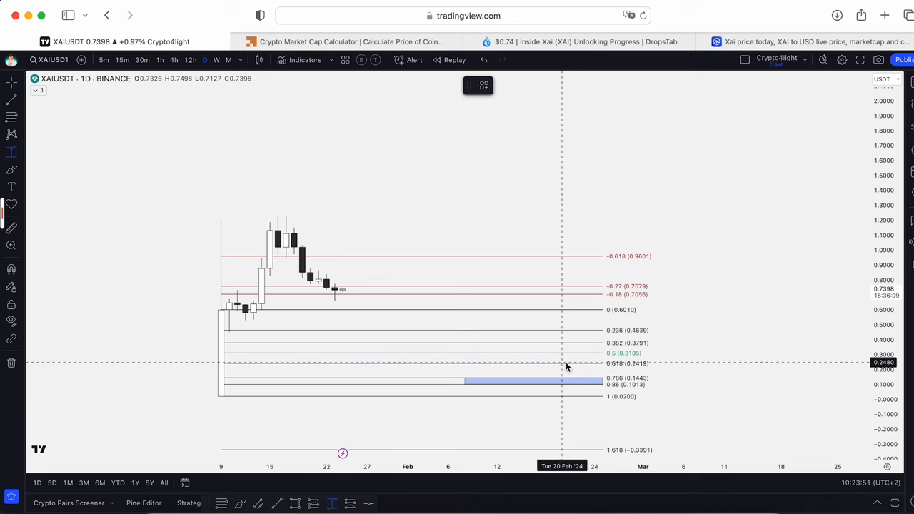
mouse_move(537, 368)
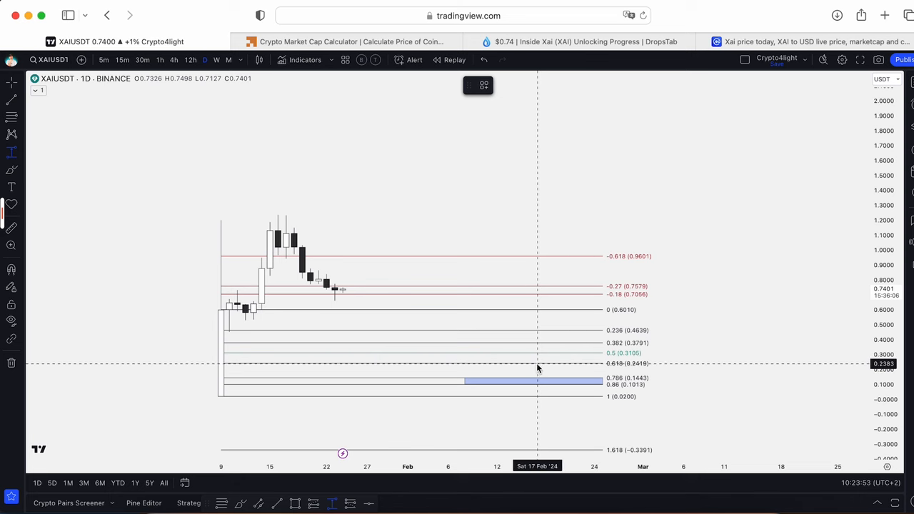
drag(529, 362, 578, 275)
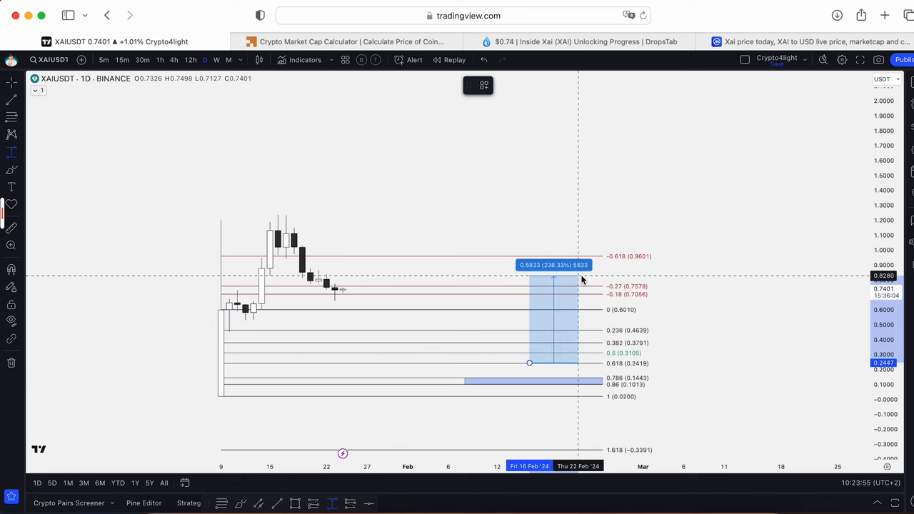
drag(582, 279, 585, 256)
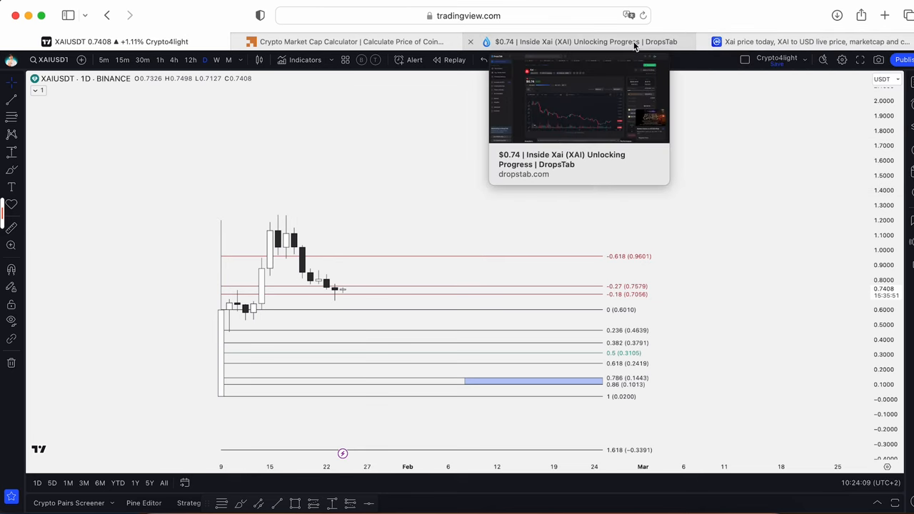
Review the DropsTab Xai vesting page, scrolling through unlocking events and token allocation.
click(578, 40)
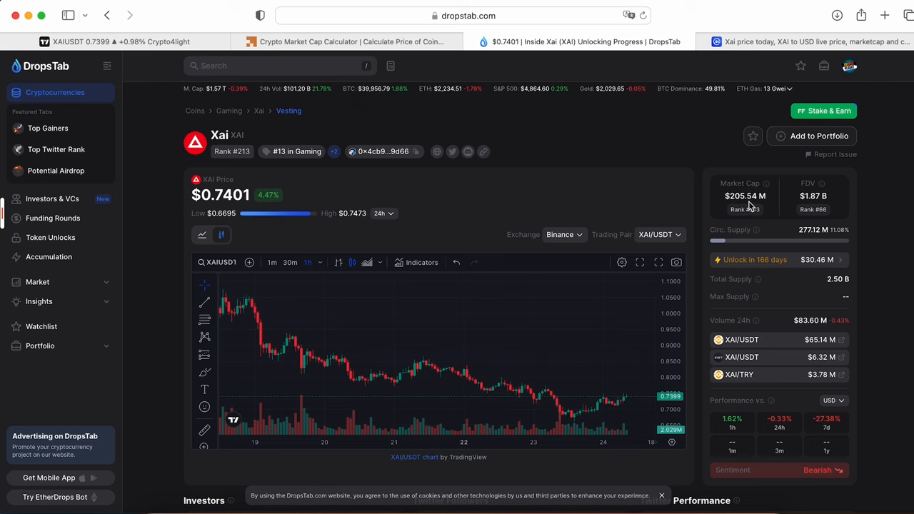
scroll(down, 3)
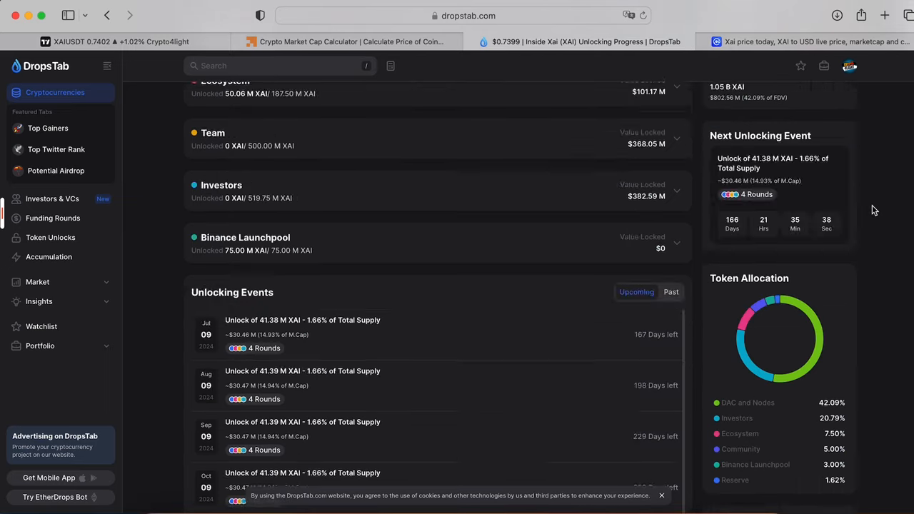
scroll(down, 3)
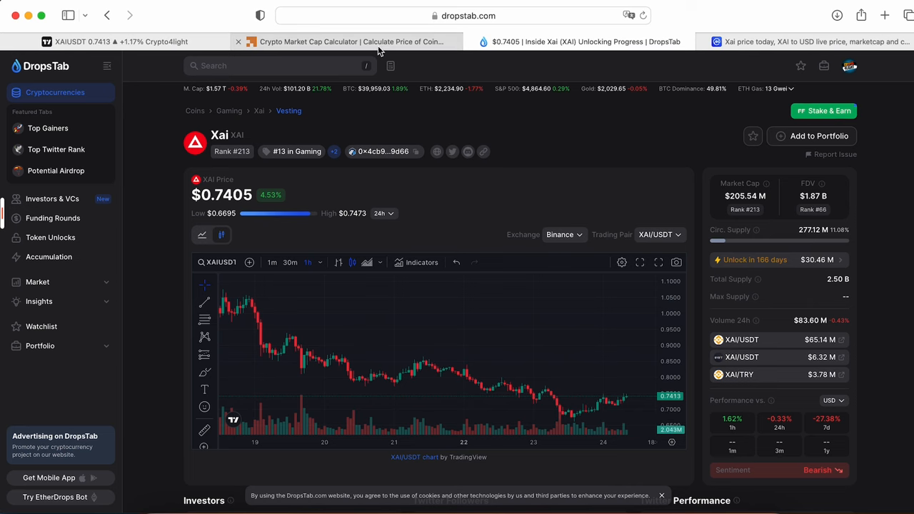
Enter a $2 price in the AMBCrypto calculator for a $554,236,300 market cap, then return to TradingView.
click(345, 41)
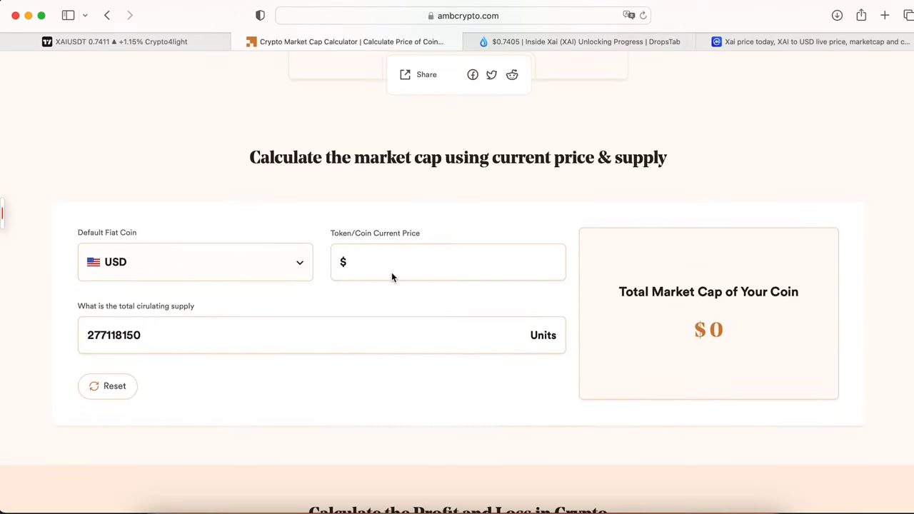
click(448, 262)
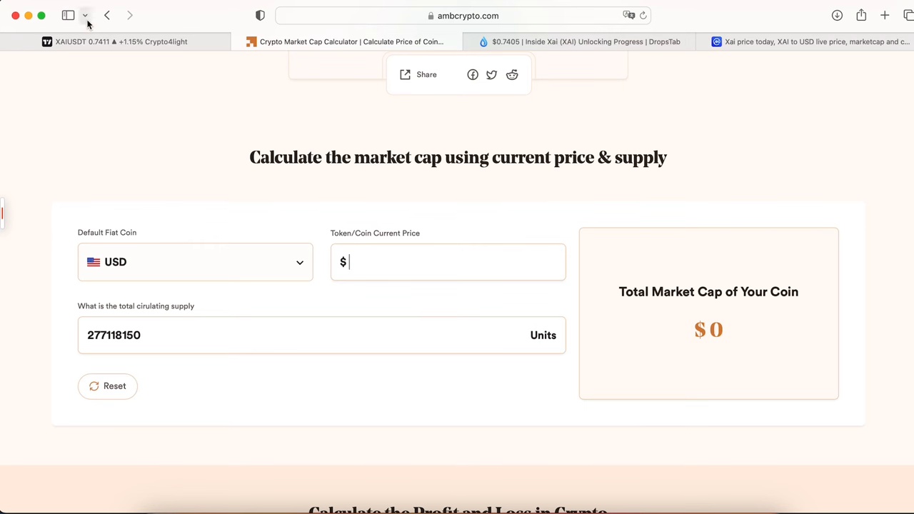
mouse_move(282, 178)
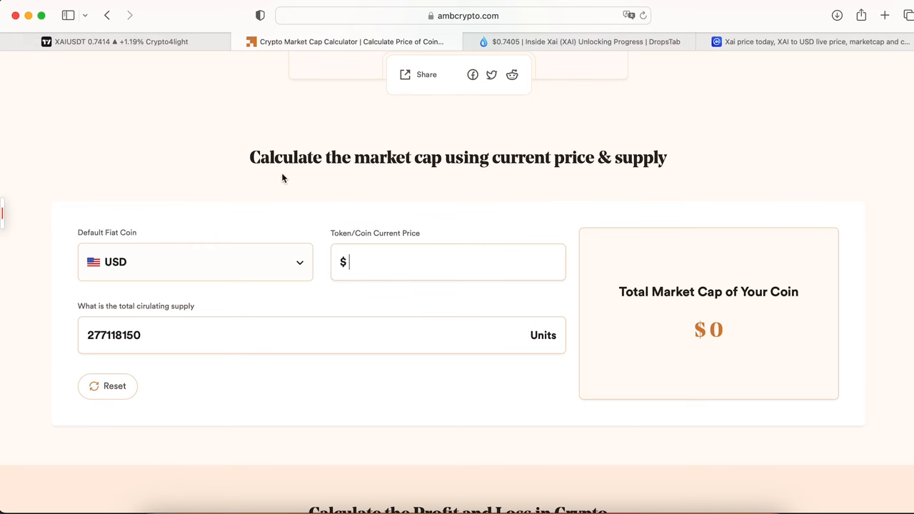
text(2)
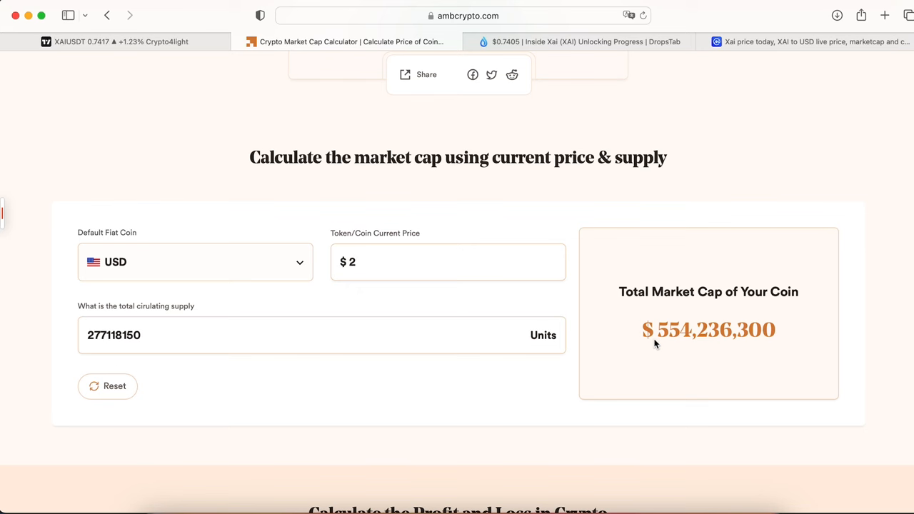
click(121, 42)
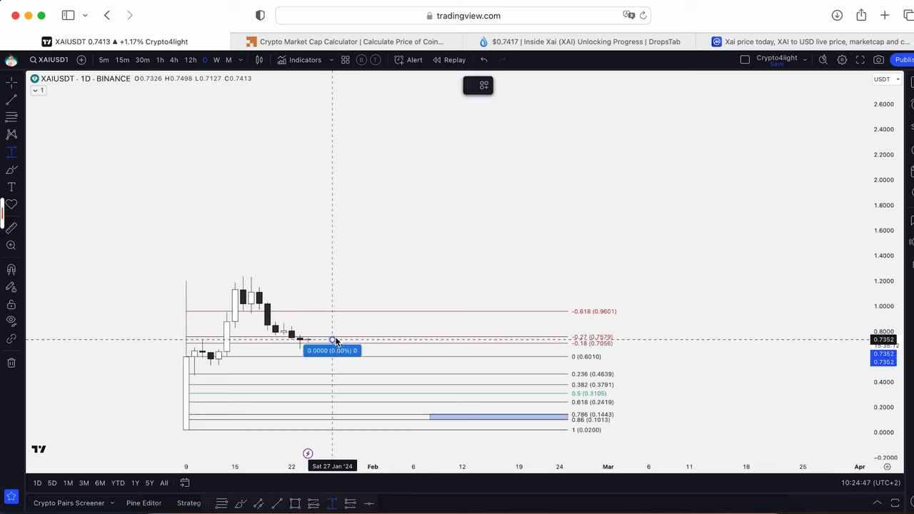
drag(331, 339, 454, 180)
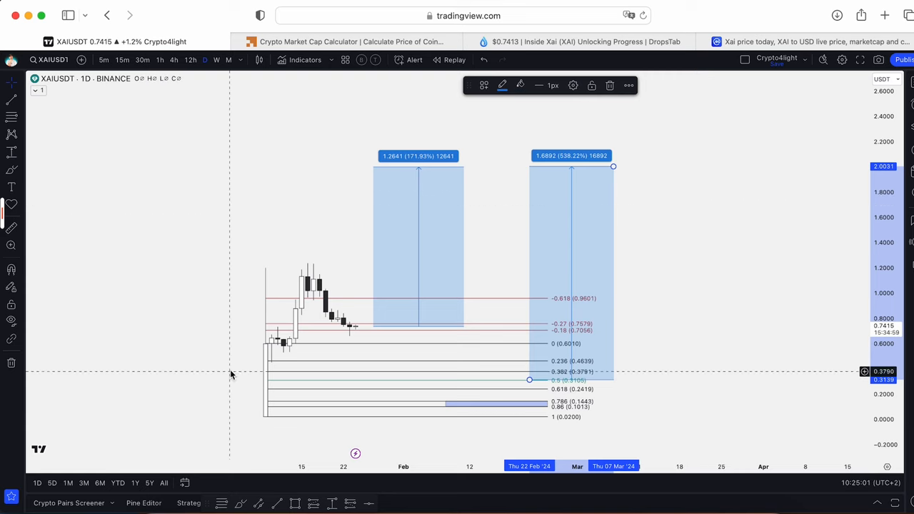
mouse_move(709, 300)
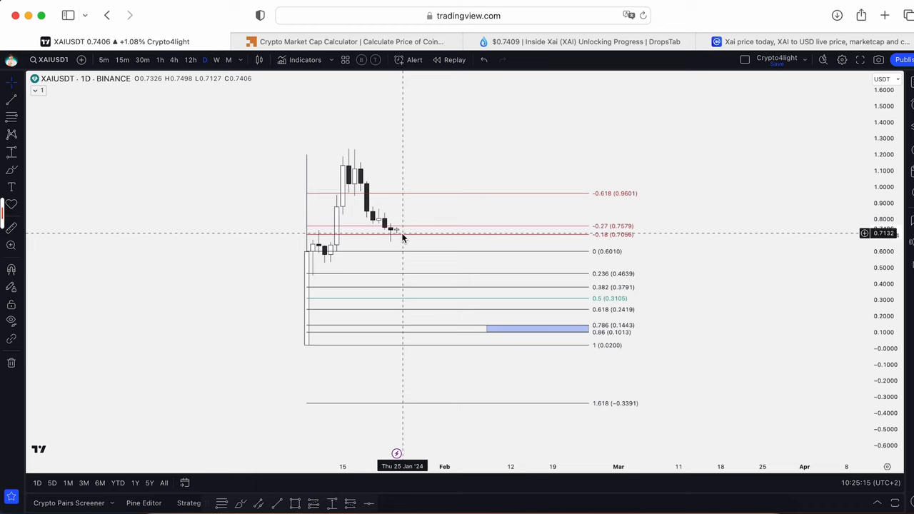
drag(885, 214, 885, 143)
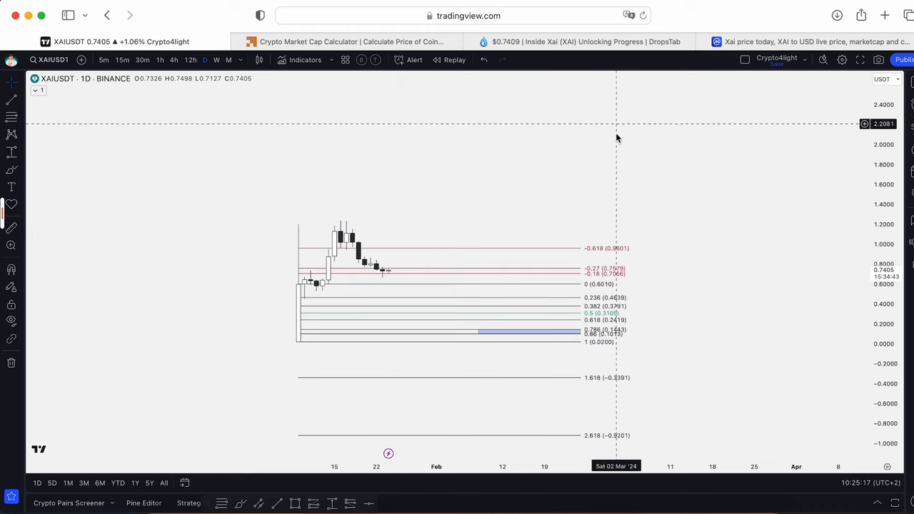
mouse_move(531, 177)
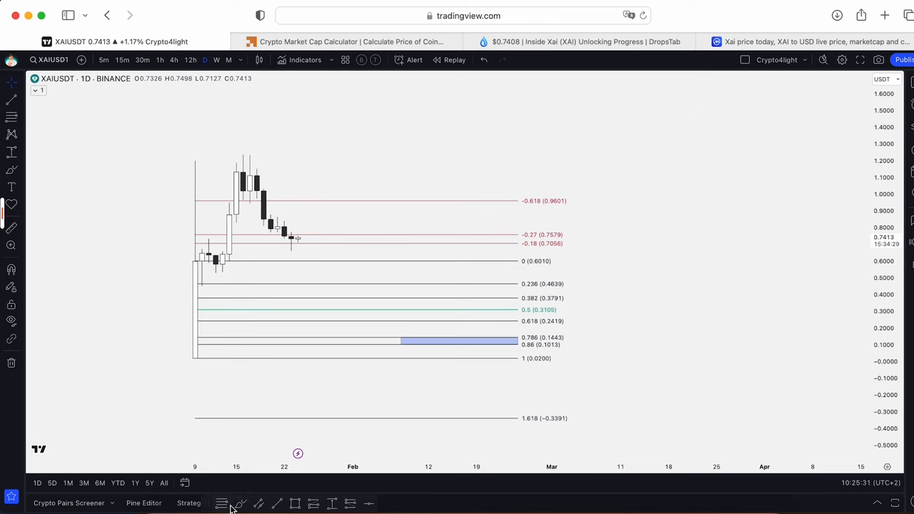
drag(485, 364, 599, 362)
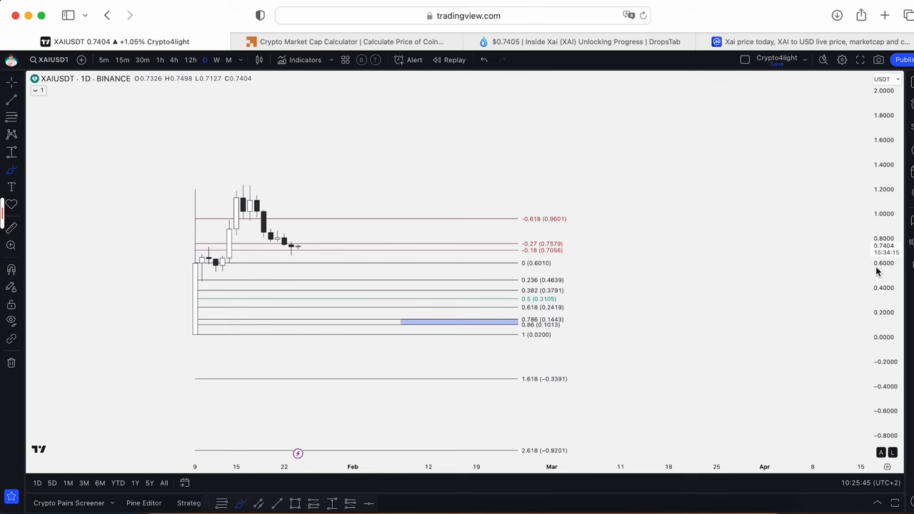
mouse_move(496, 220)
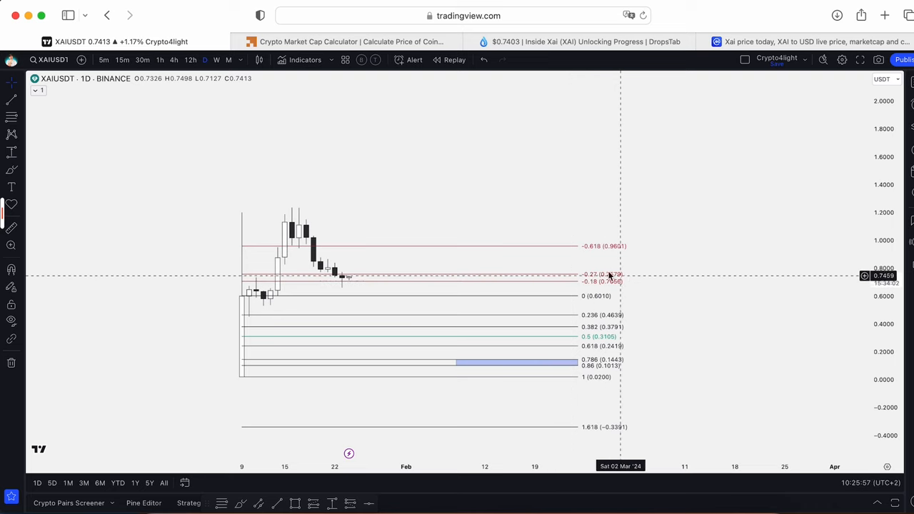
mouse_move(613, 279)
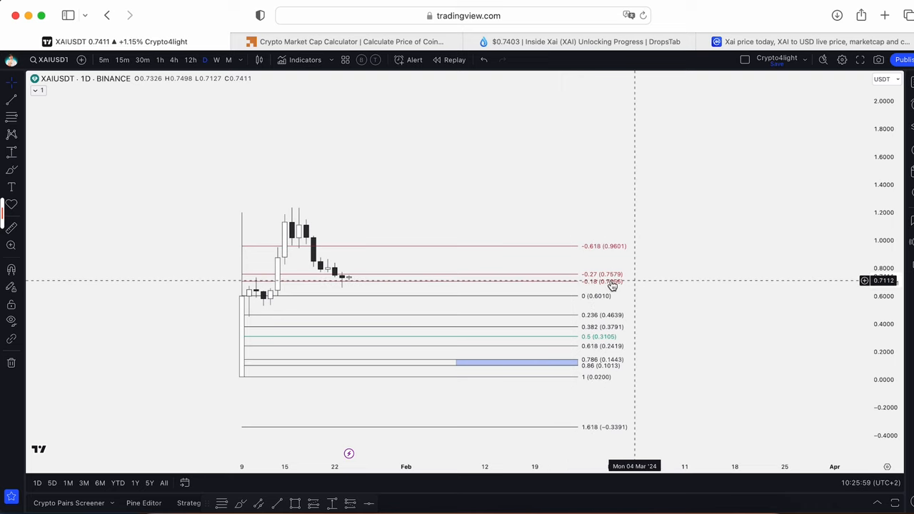
mouse_move(334, 291)
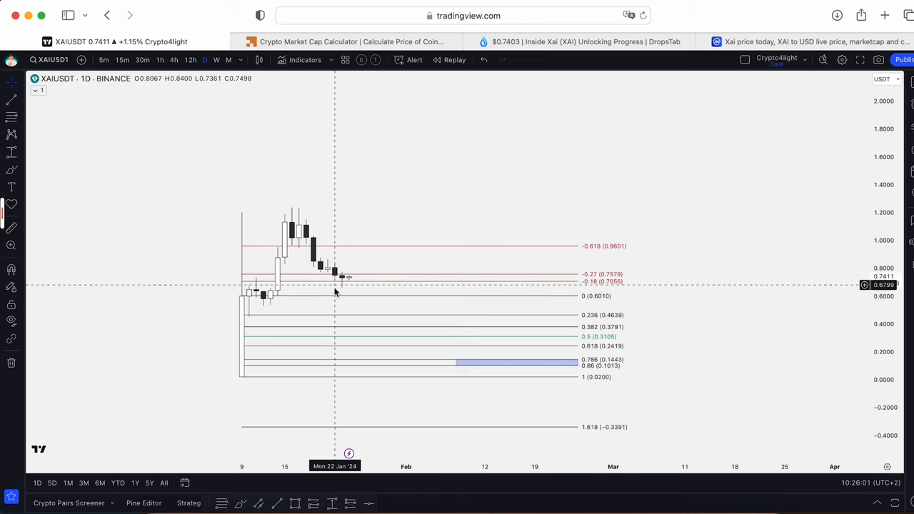
mouse_move(492, 197)
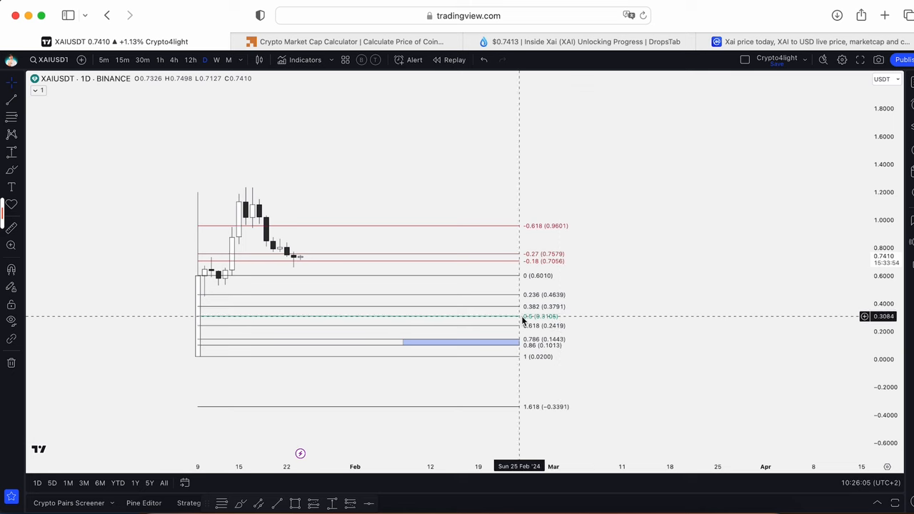
mouse_move(505, 320)
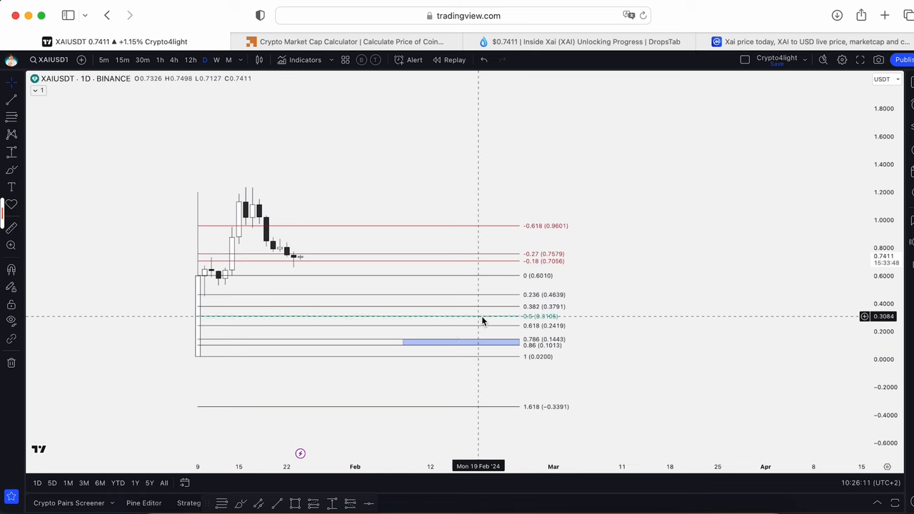
mouse_move(444, 330)
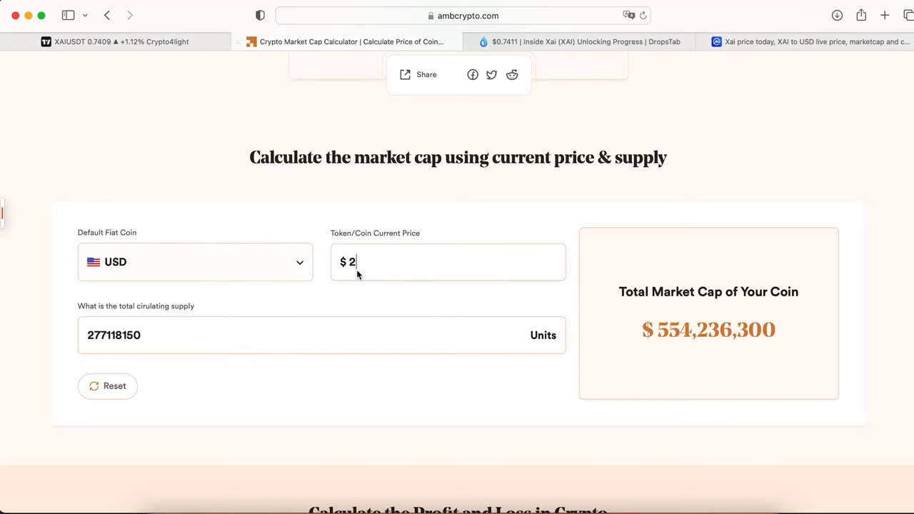
Try a $5 price ($1,385,590,750), then $10 for a $2,771,181,500 market cap.
text(5)
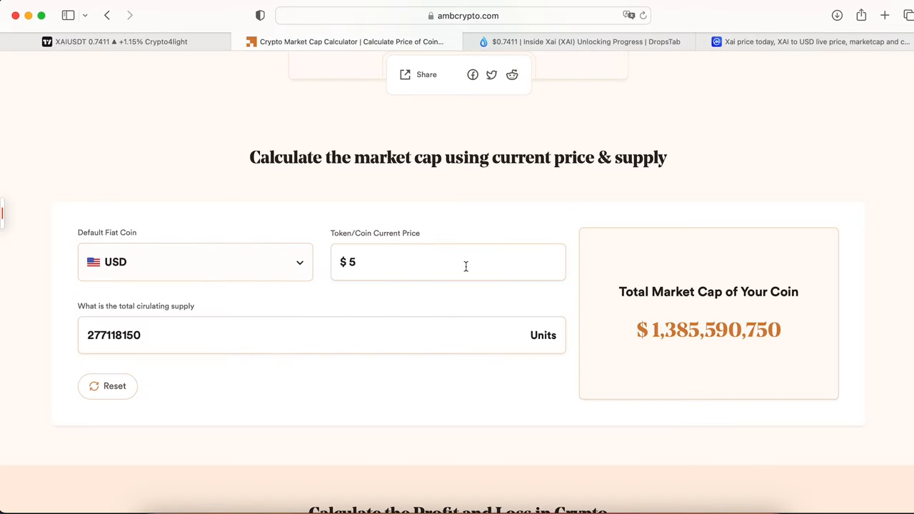
mouse_move(465, 269)
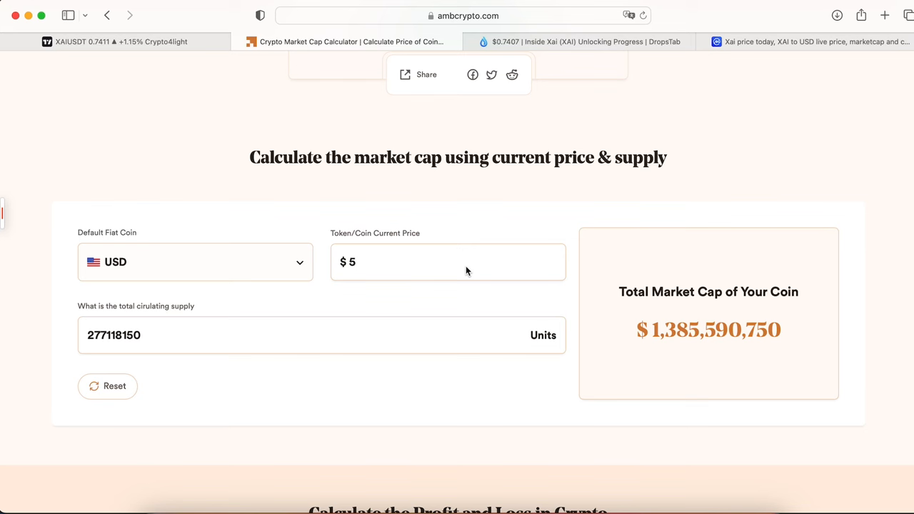
click(448, 261)
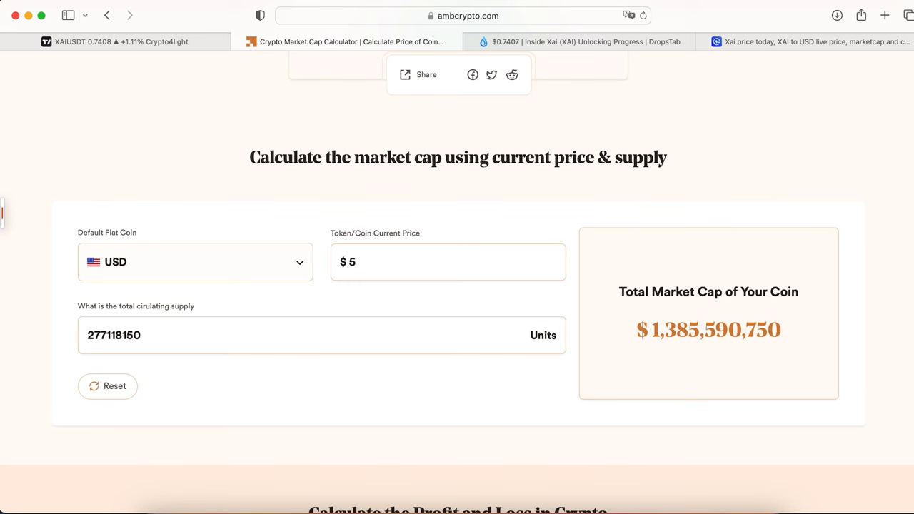
text(0)
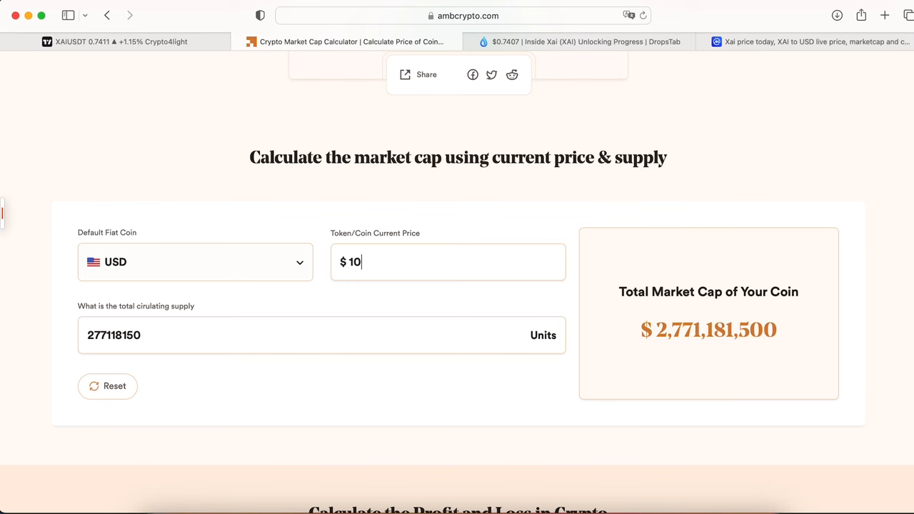
mouse_move(496, 272)
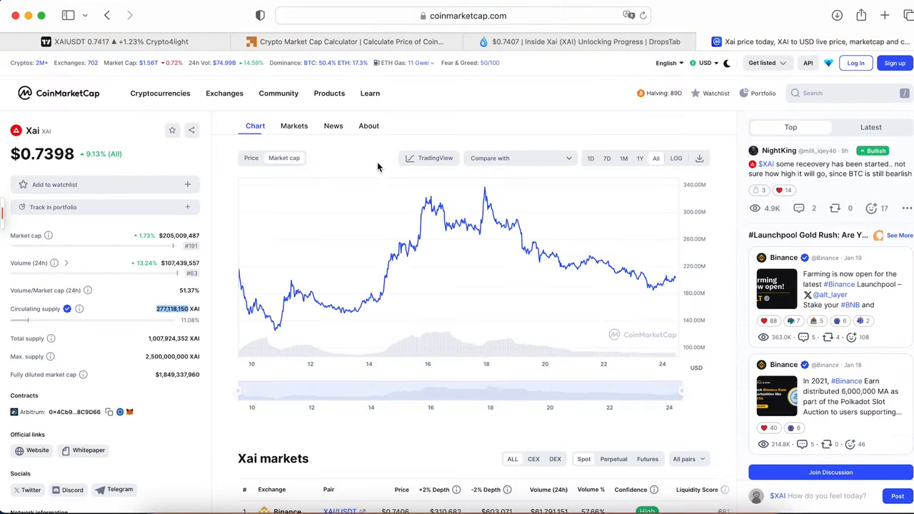
mouse_move(485, 189)
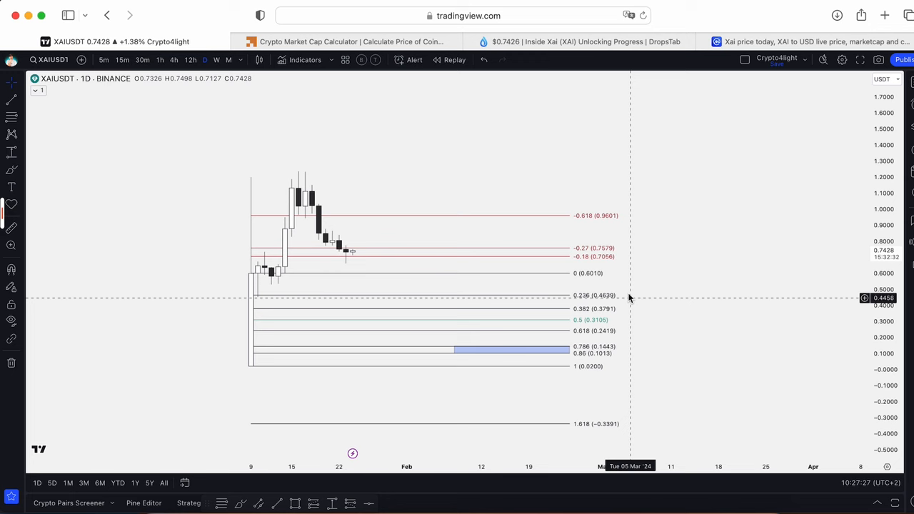
mouse_move(588, 311)
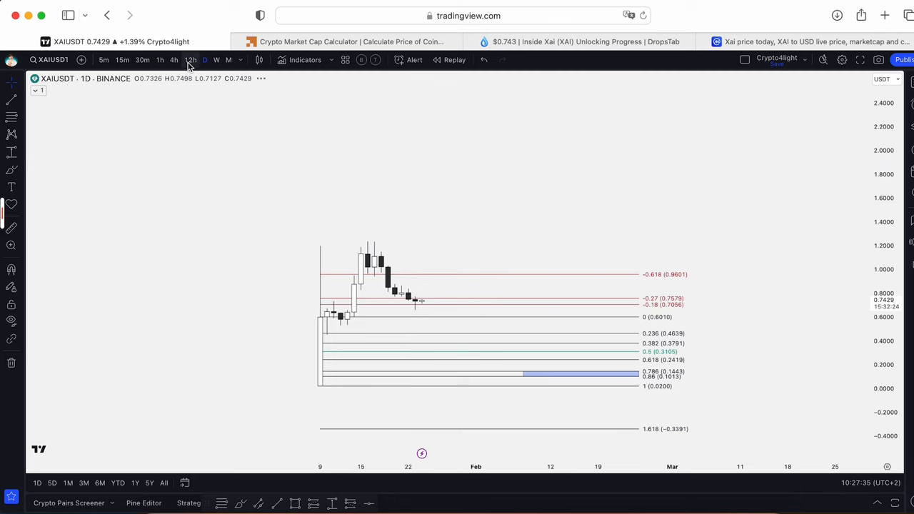
Switch the XAIUSDT chart to the 12-hour timeframe.
click(191, 60)
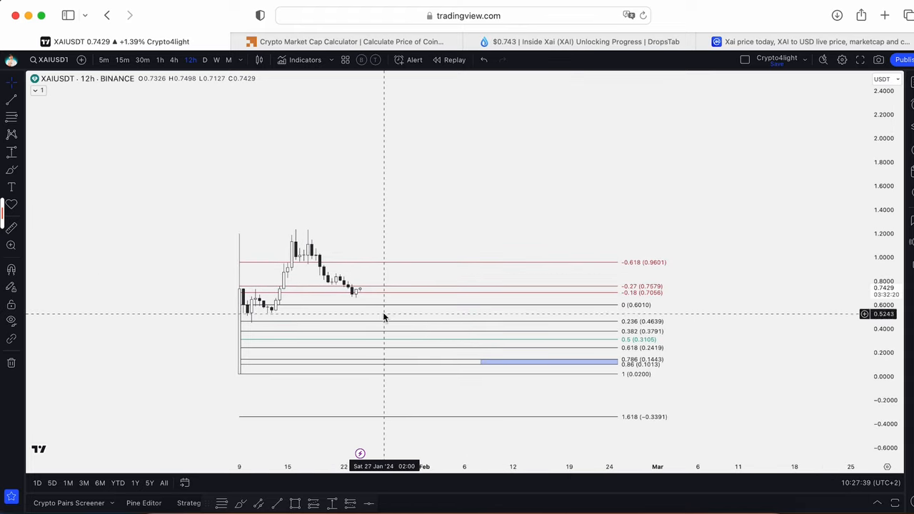
mouse_move(251, 326)
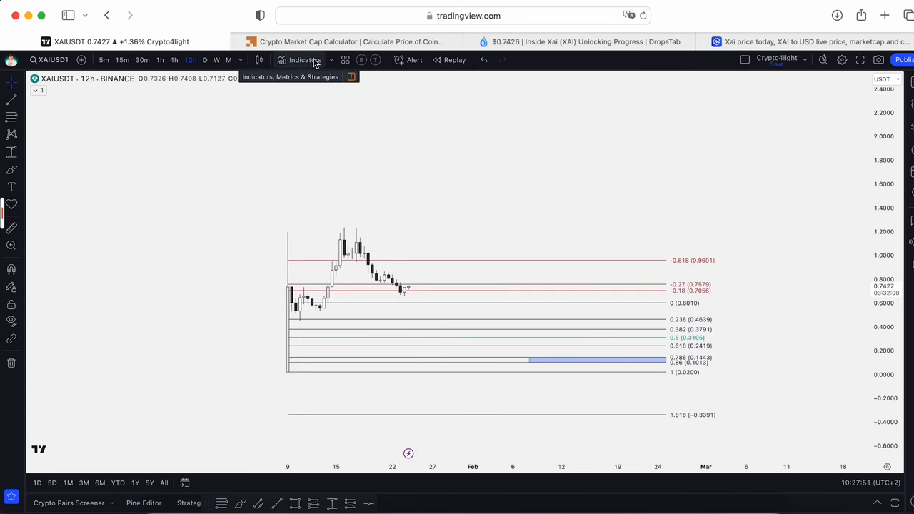
Add the Crypto4light ADZ and Crypto4light Direction indicators beneath the price chart.
click(306, 60)
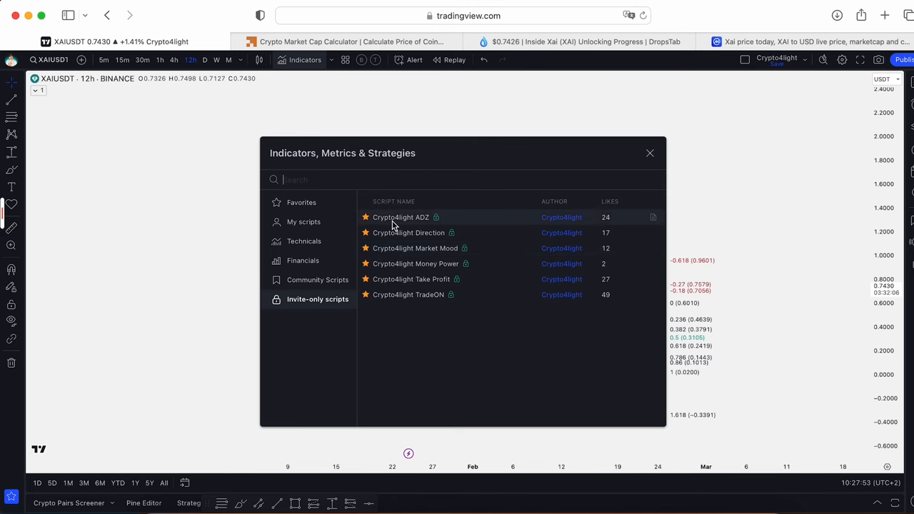
click(650, 152)
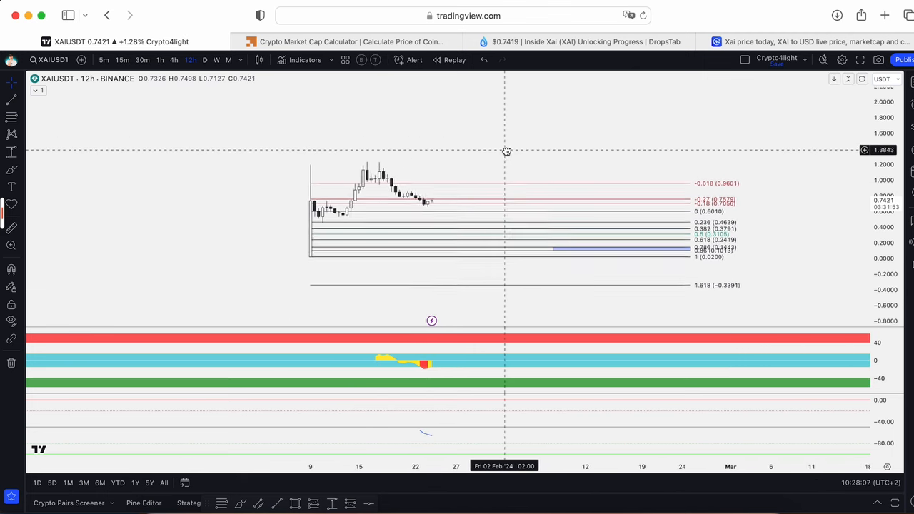
Cycle the chart through 1D, 4h and 12h timeframes, settling on 4h candles.
click(205, 60)
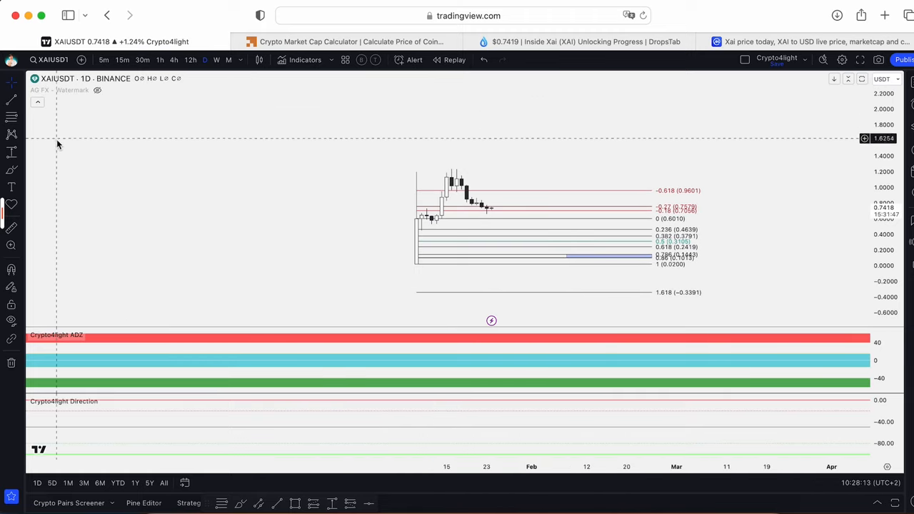
mouse_move(487, 386)
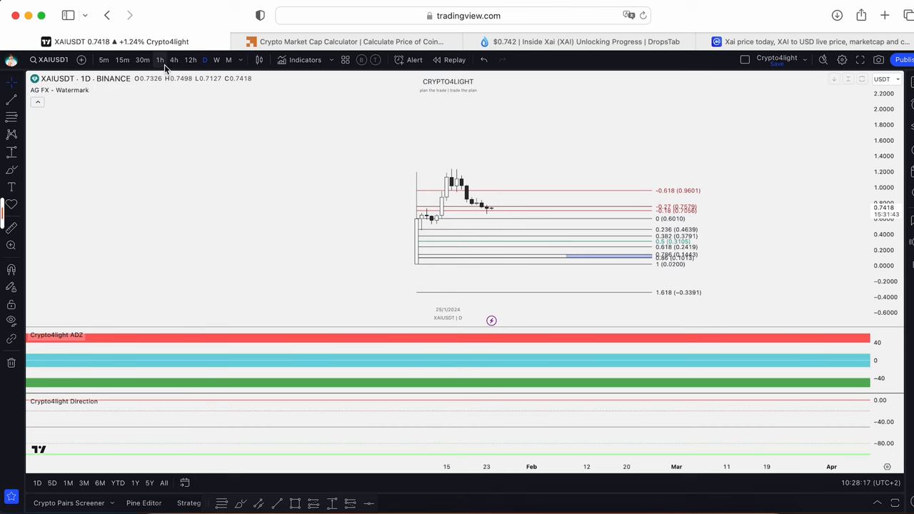
click(173, 60)
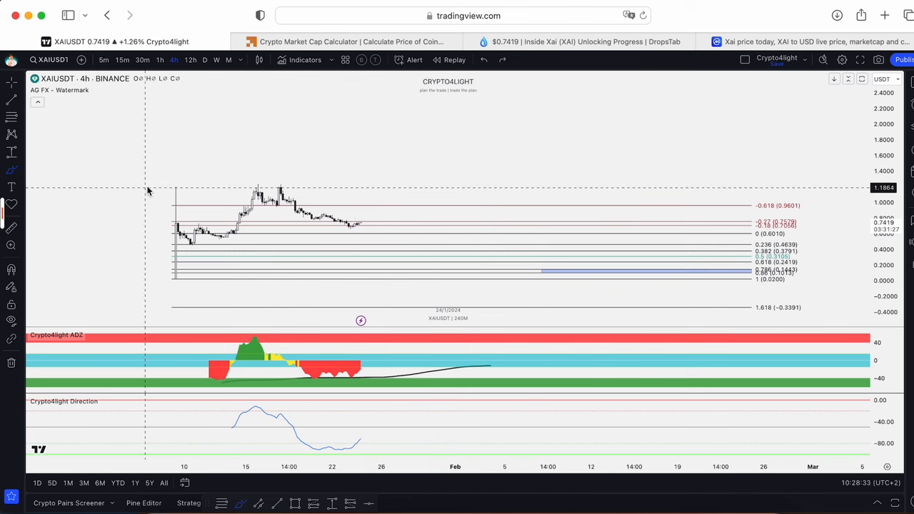
mouse_move(306, 344)
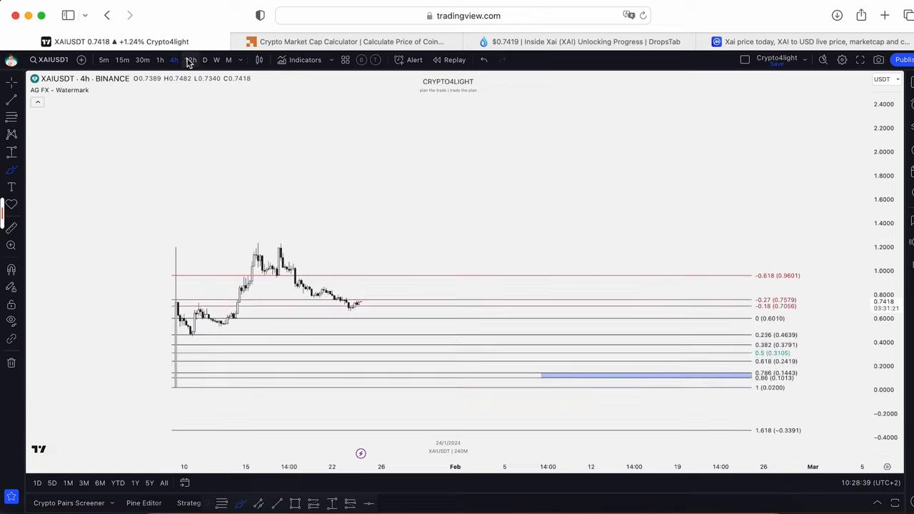
click(306, 60)
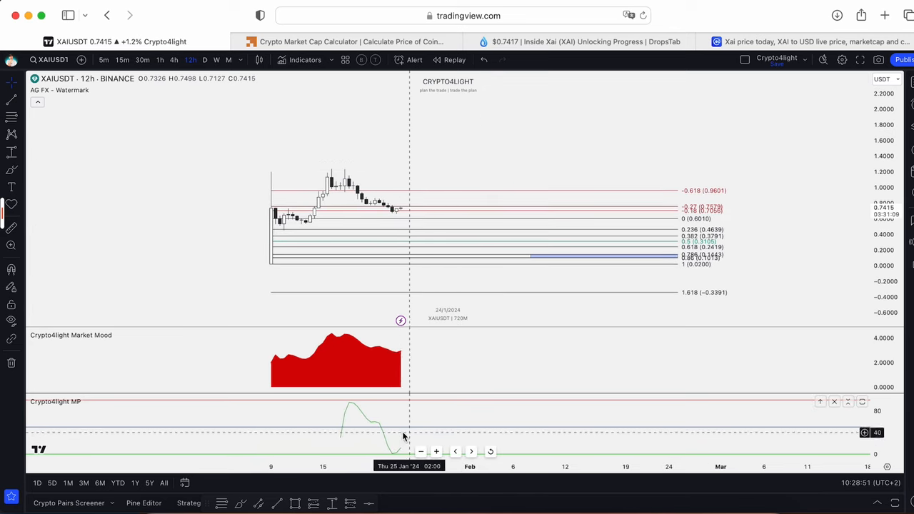
click(174, 60)
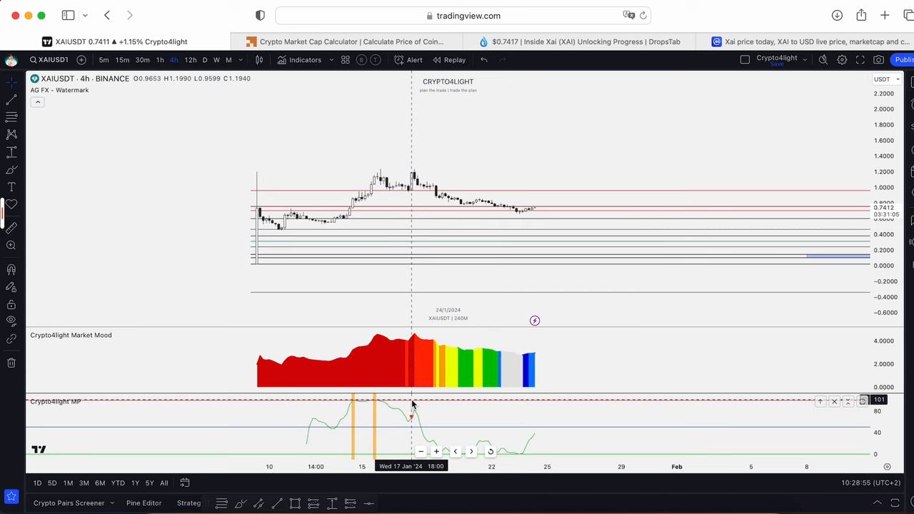
mouse_move(417, 396)
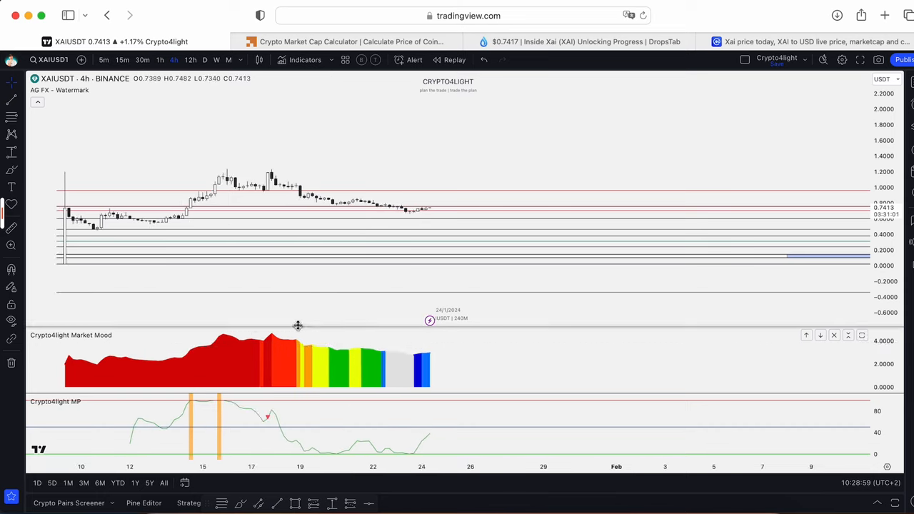
mouse_move(397, 368)
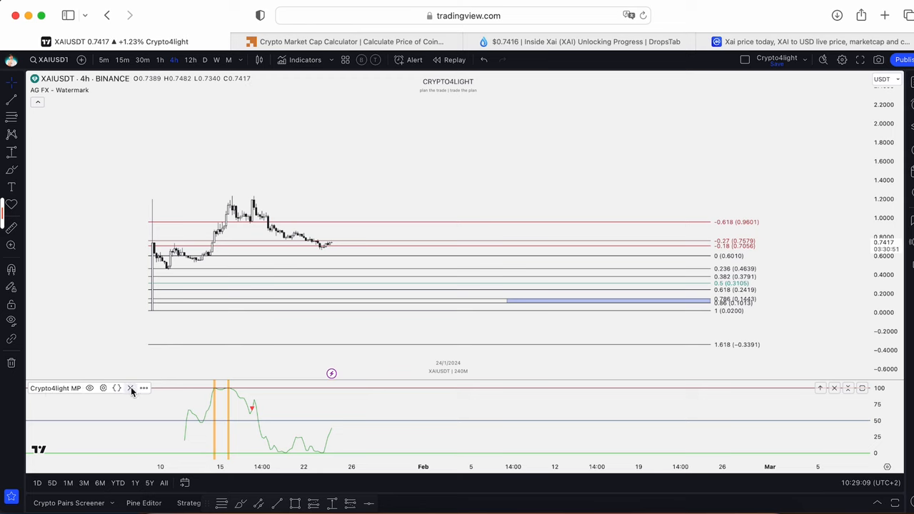
Add the Crypto4light TradeON and Take Profit indicators onto the 4h candles.
click(305, 60)
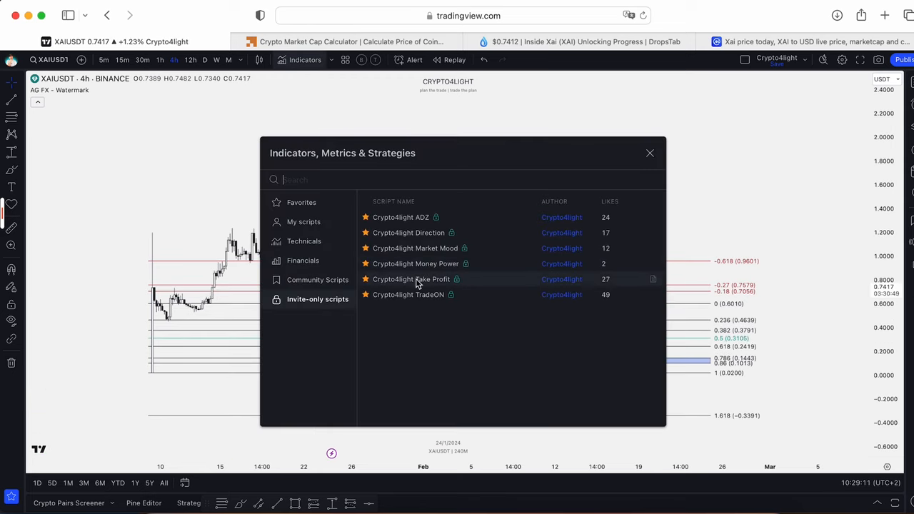
click(411, 279)
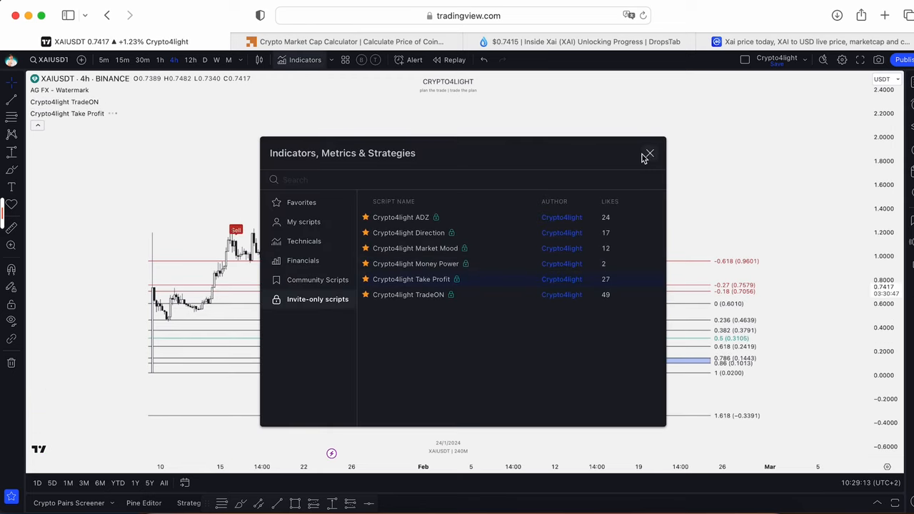
click(648, 154)
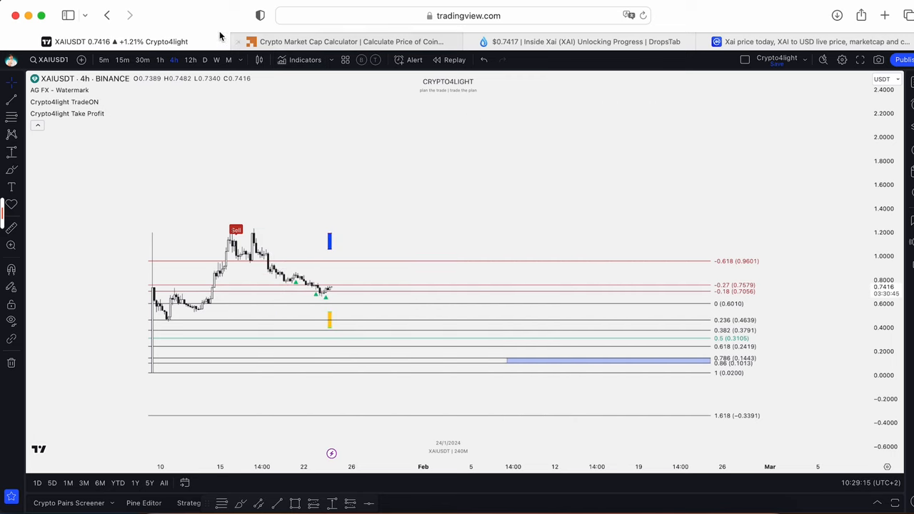
click(190, 60)
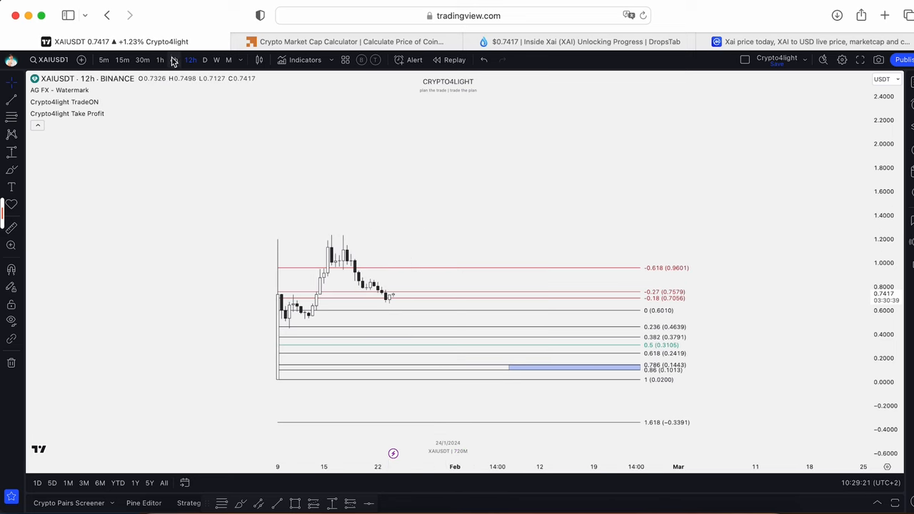
click(174, 60)
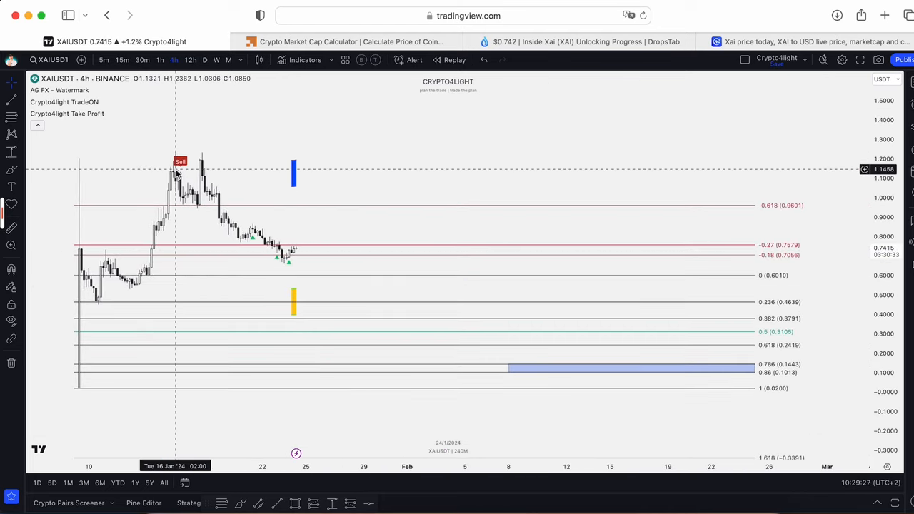
mouse_move(305, 263)
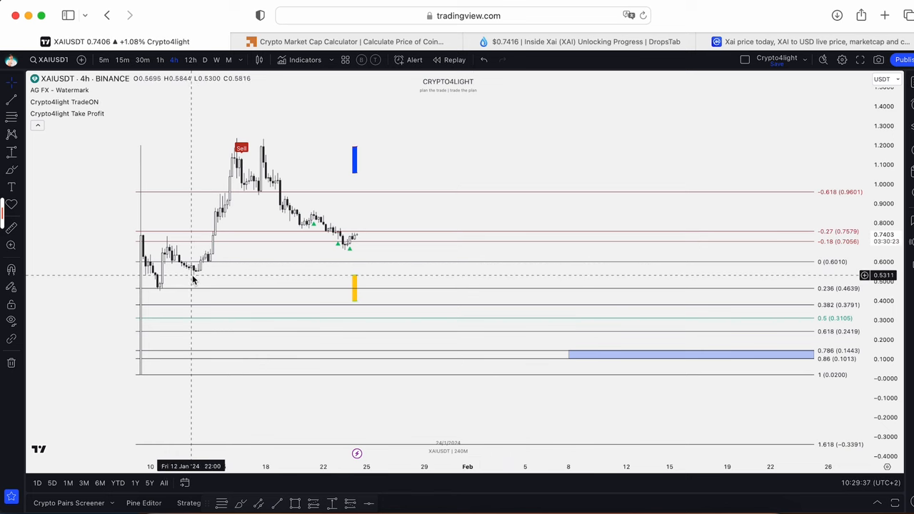
mouse_move(415, 305)
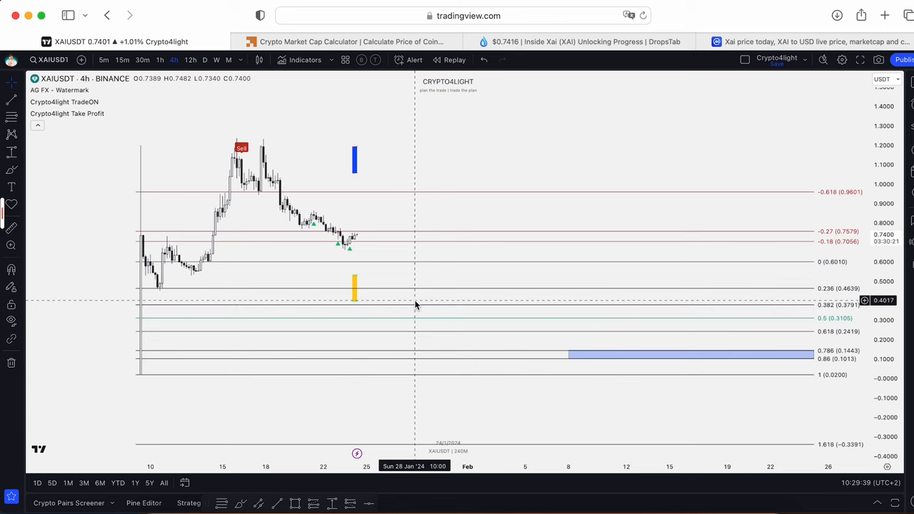
mouse_move(417, 296)
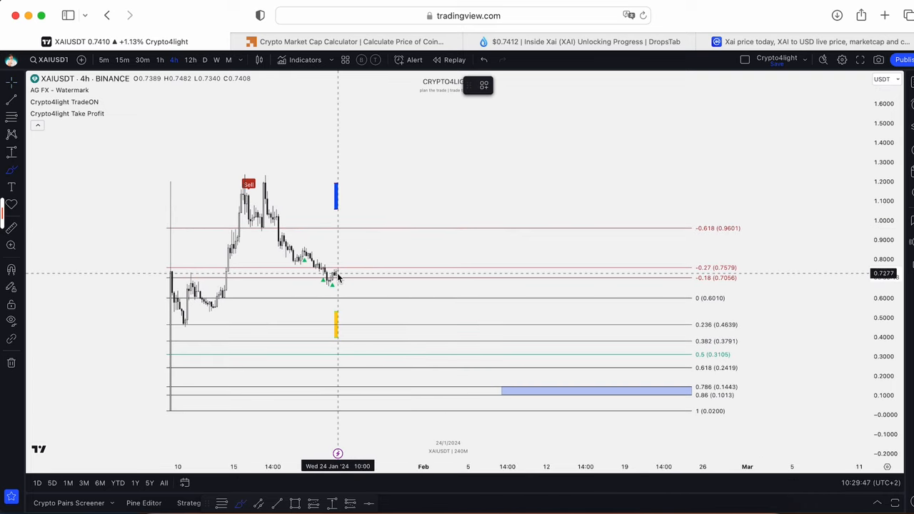
mouse_move(336, 277)
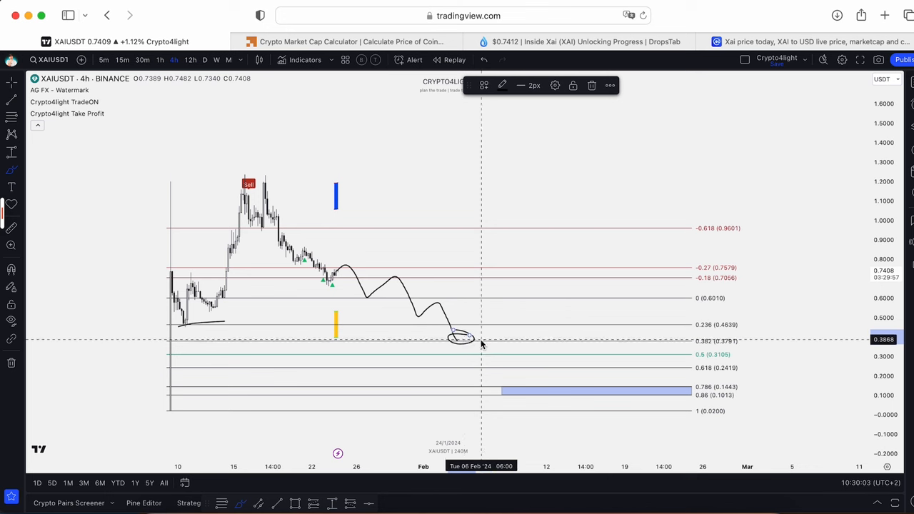
drag(464, 339, 542, 350)
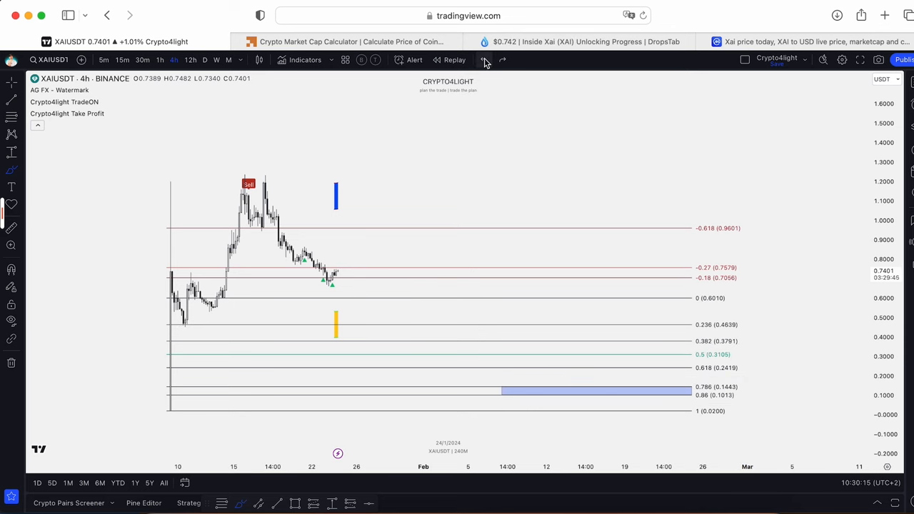
mouse_move(331, 274)
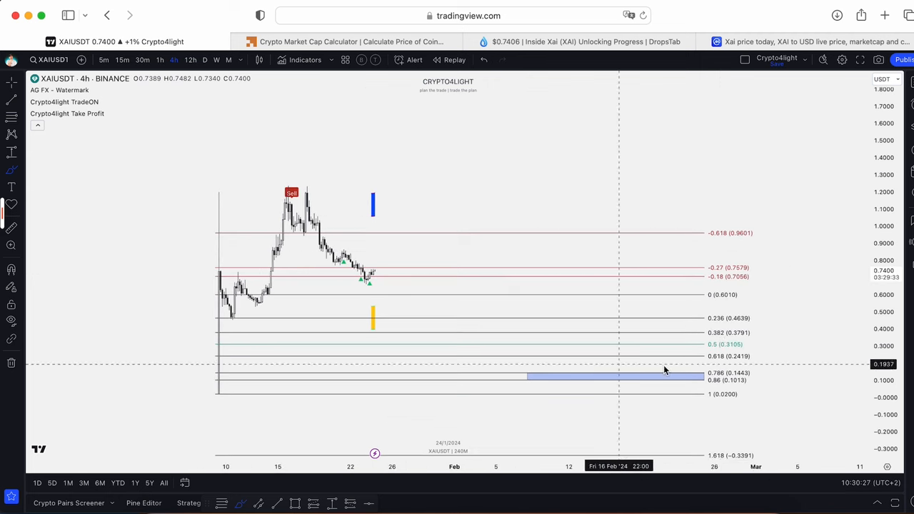
mouse_move(440, 328)
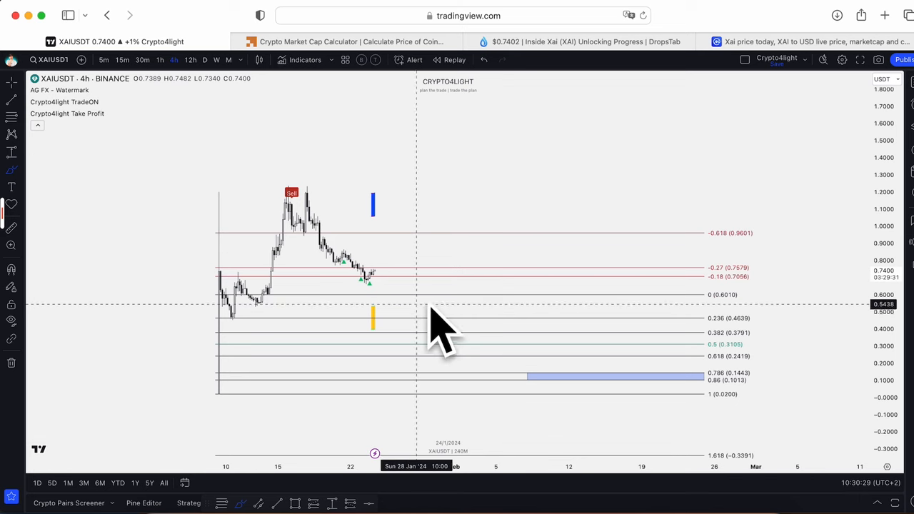
mouse_move(420, 312)
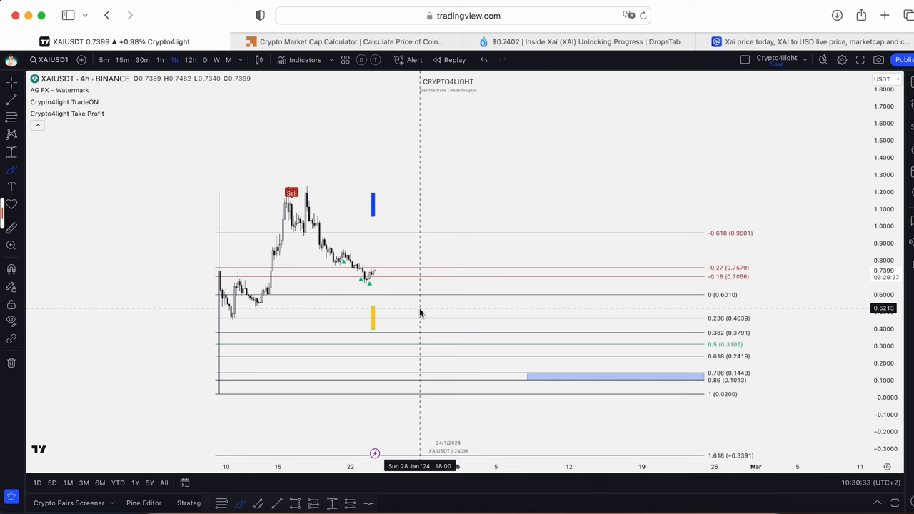
mouse_move(506, 269)
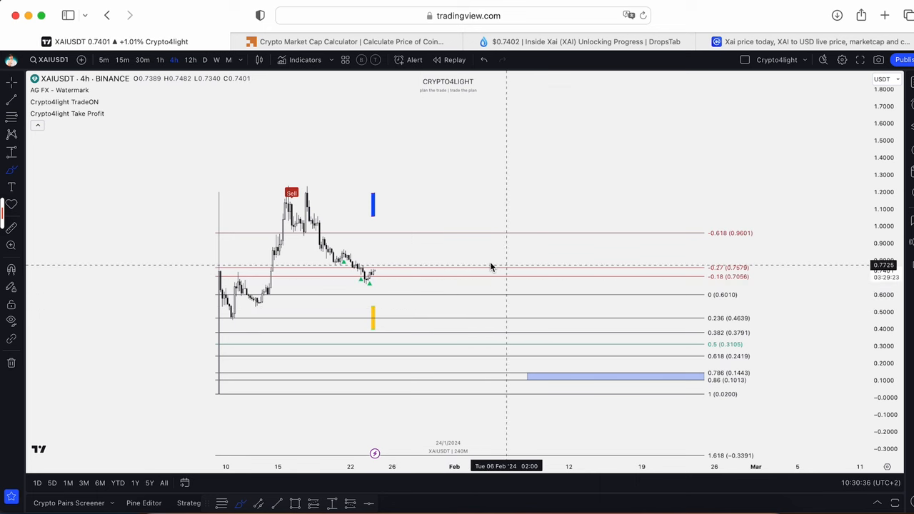
mouse_move(488, 270)
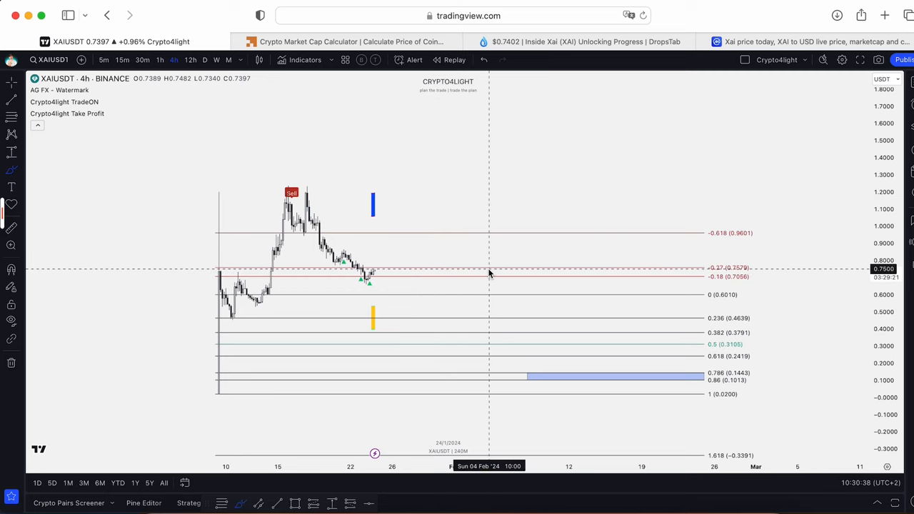
mouse_move(482, 258)
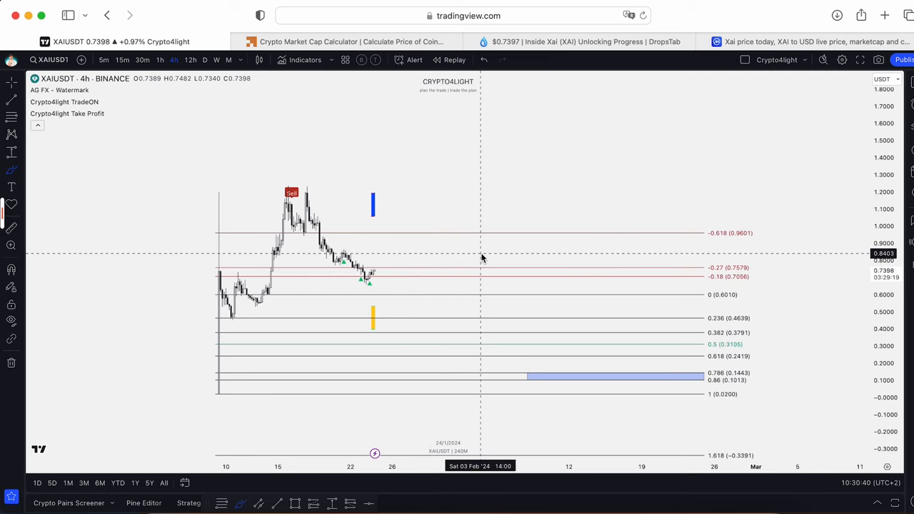